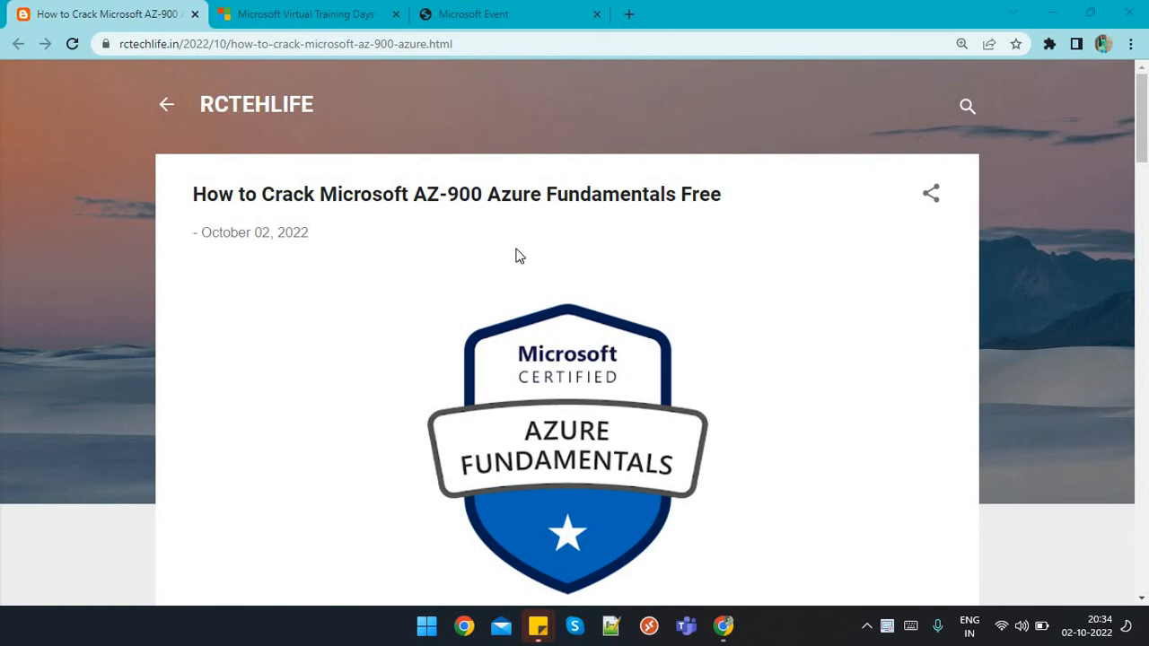
mouse_move(753, 209)
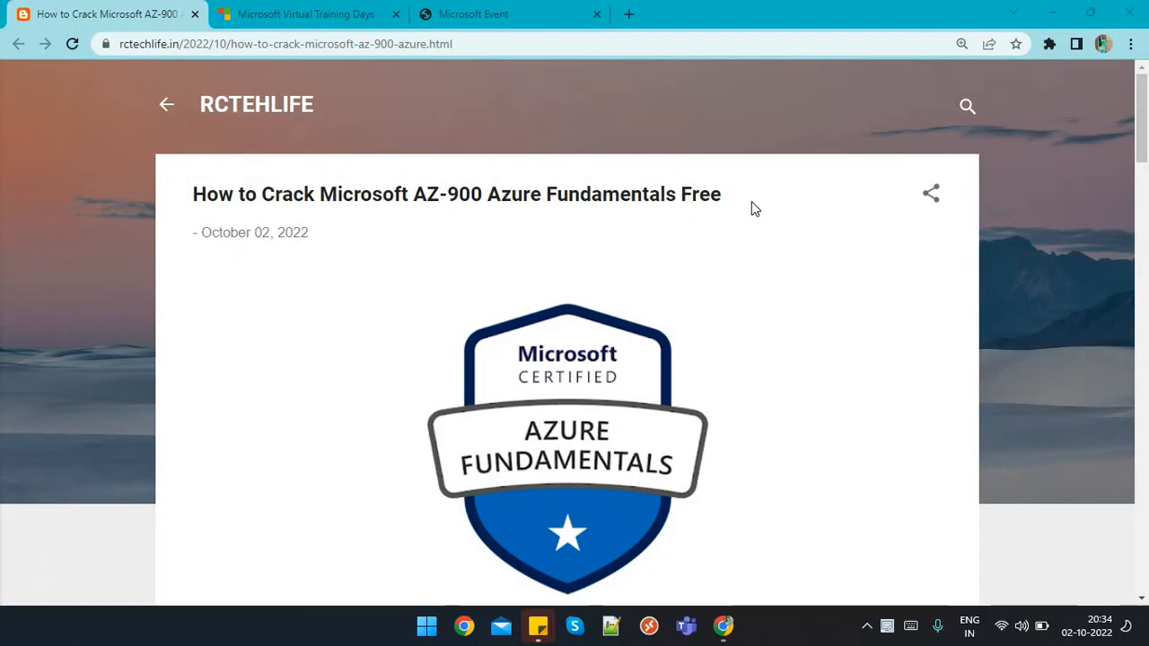
mouse_move(750, 271)
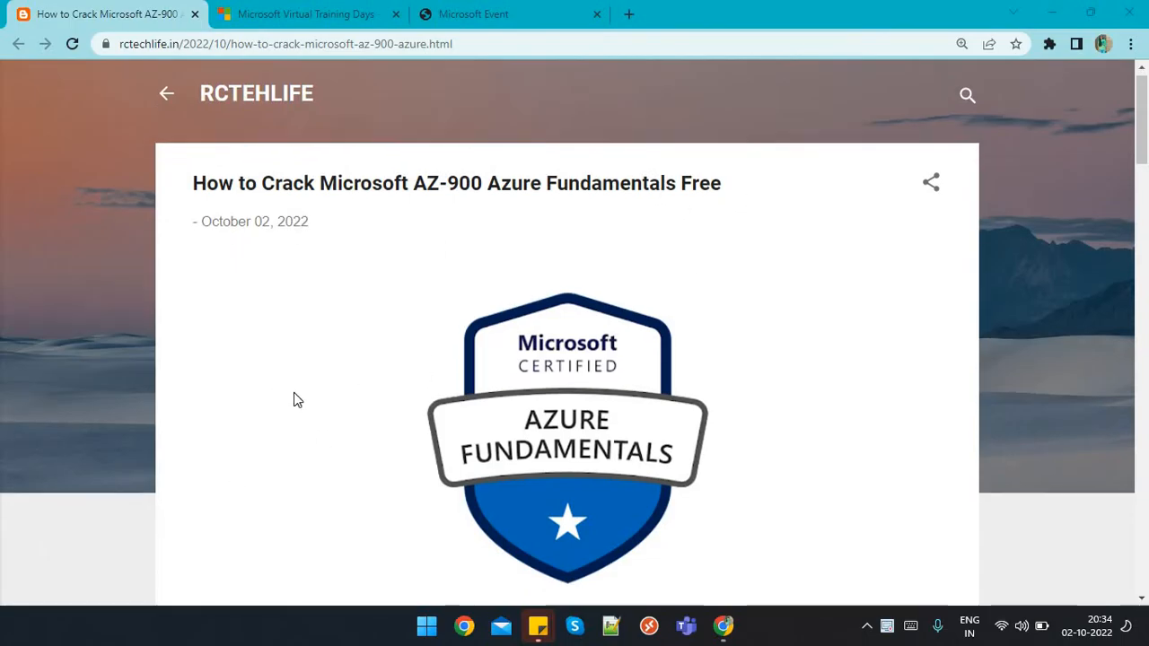
Step: Scroll the AZ-900 post past the Azure Fundamentals badge down to Step 1, the Virtual Training Day
scroll("down", 3)
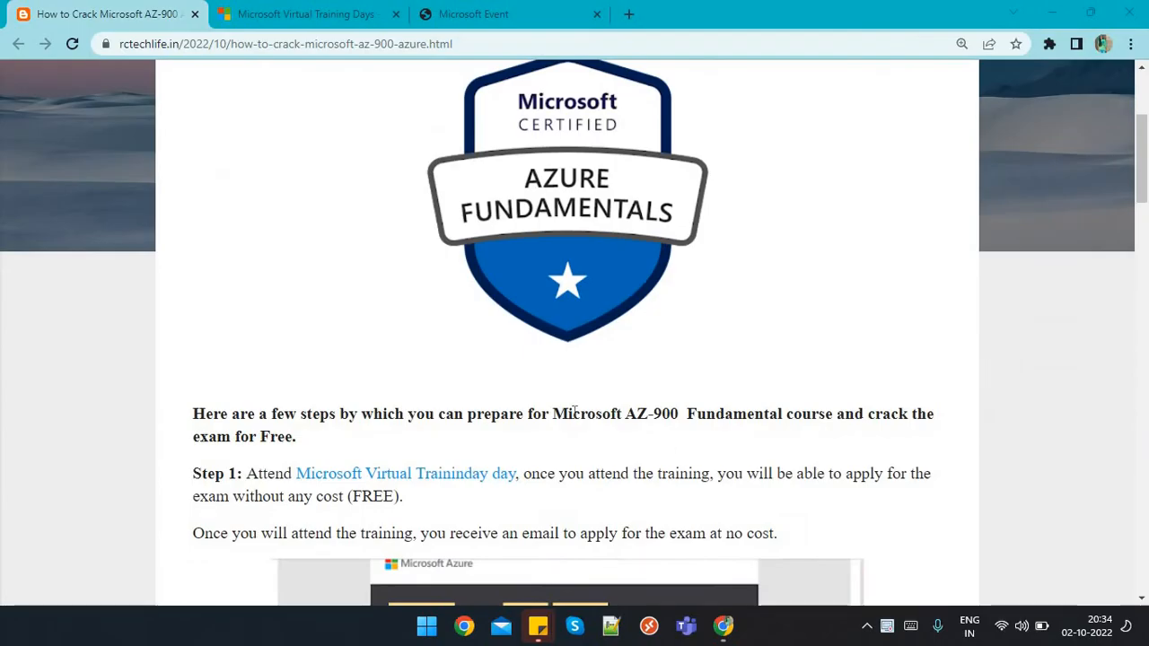
mouse_move(524, 465)
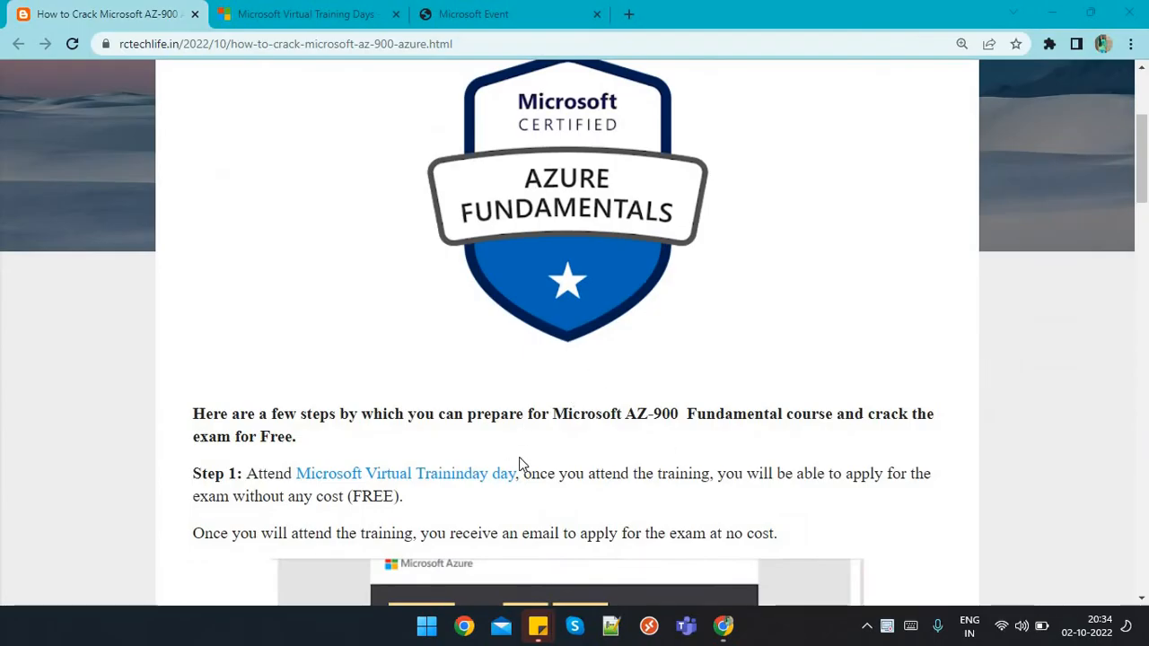
scroll("down", 3)
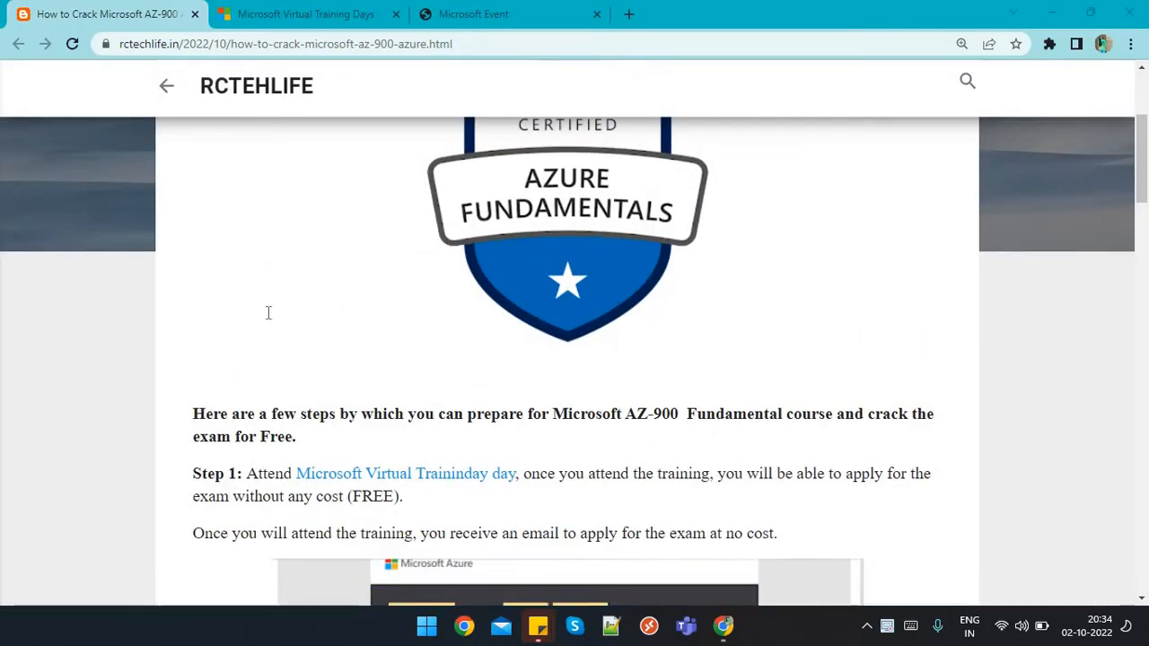
scroll("down", 3)
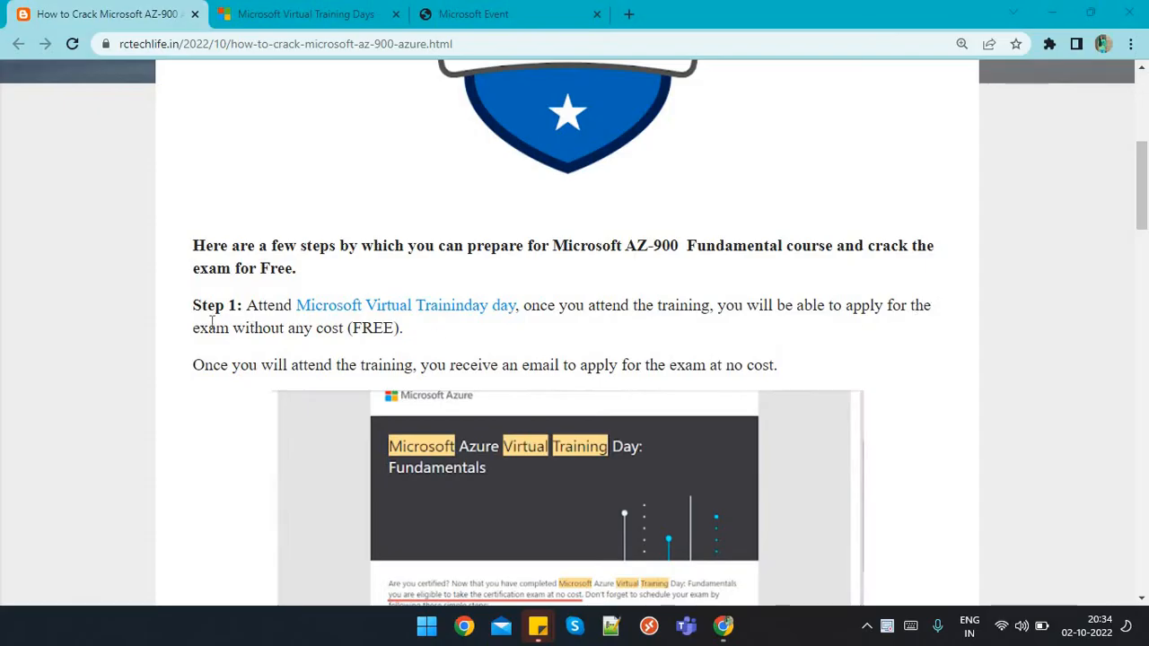
mouse_move(309, 330)
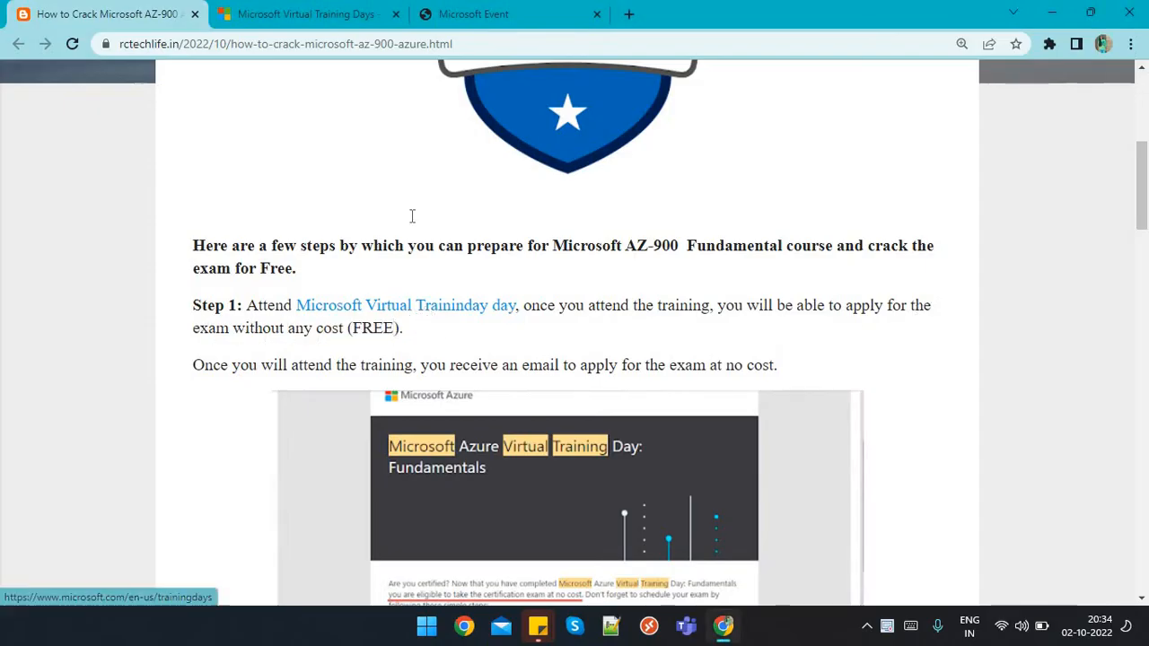
Step: Follow the Step 1 link to Virtual Training Days and explore upcoming Azure Fundamentals sessions in October
right_click(287, 14)
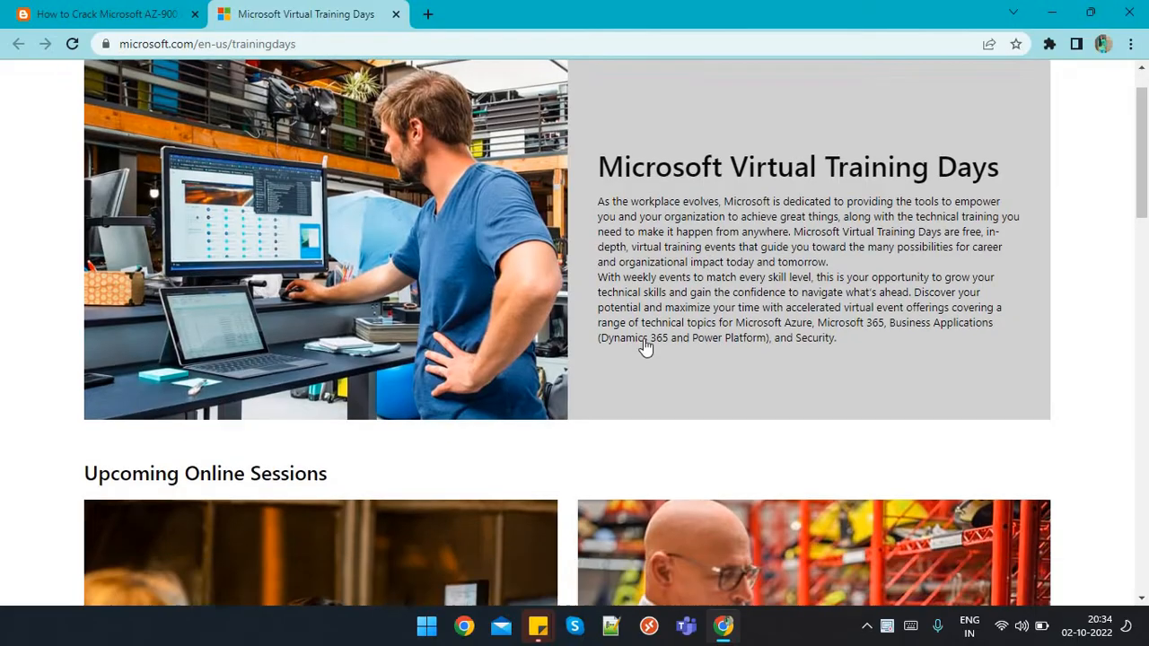
scroll("down", 3)
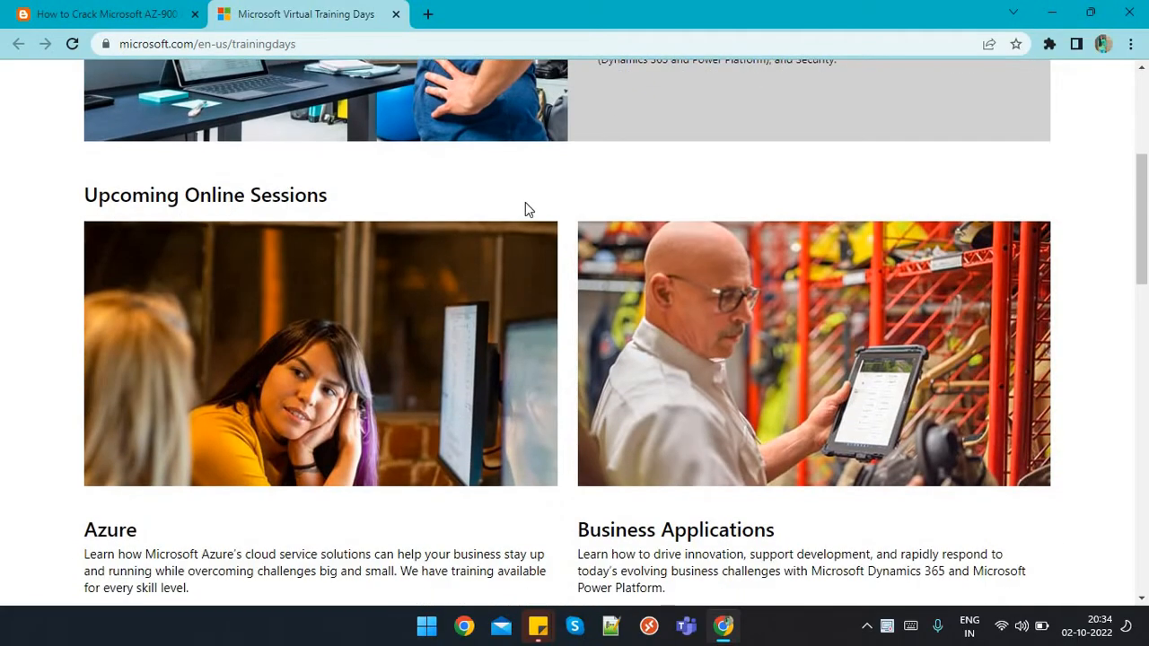
scroll("down", 3)
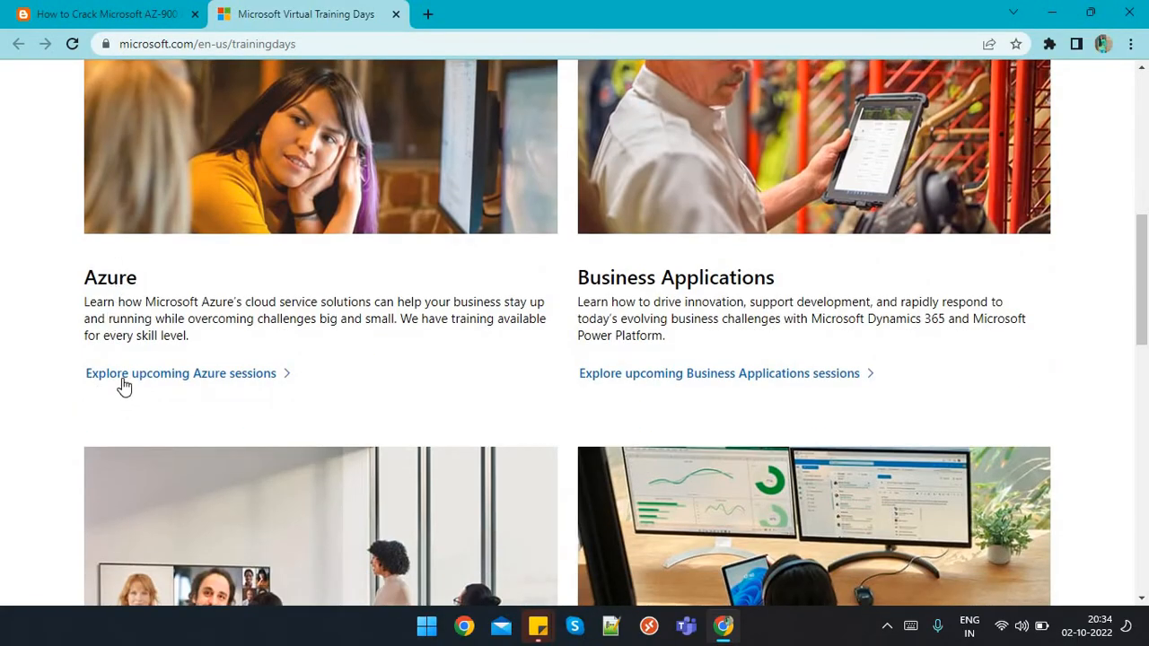
left_click(179, 372)
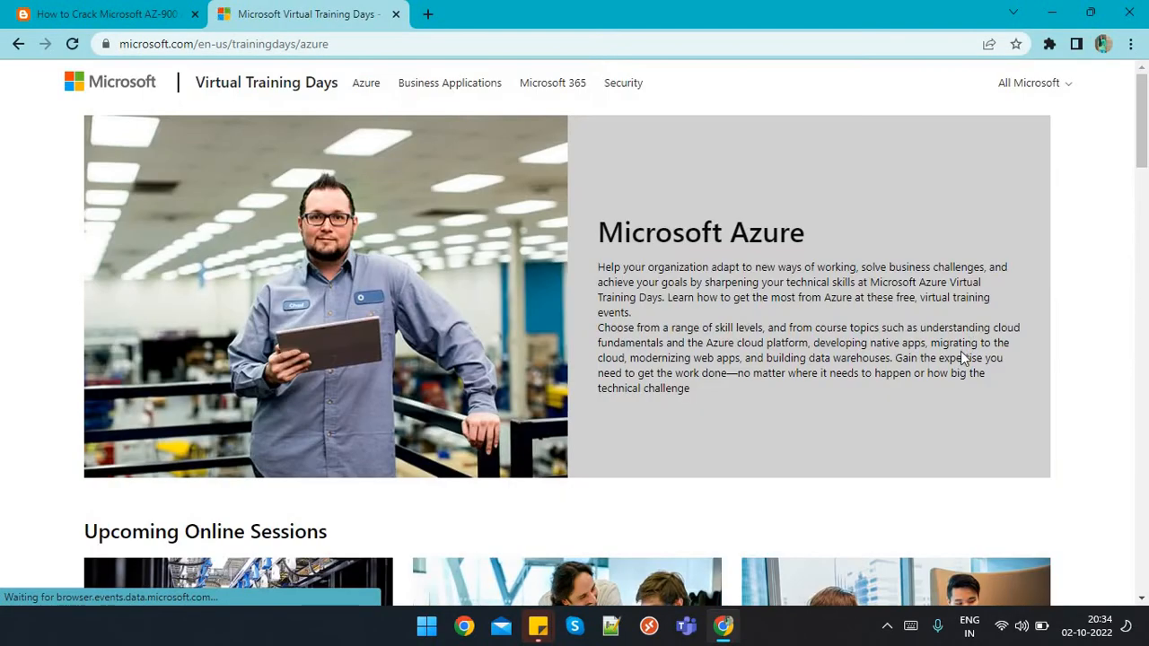
scroll("down", 3)
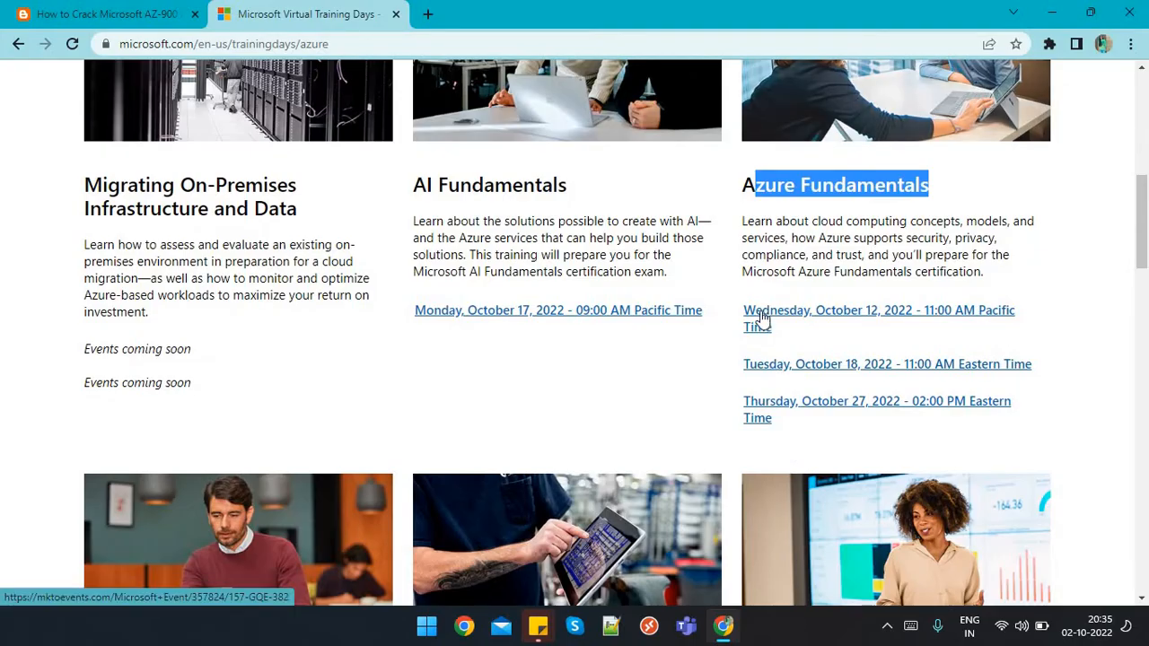
Step: Review the Wednesday, October 12 Azure Fundamentals session's event details and Register Now form
left_click(877, 309)
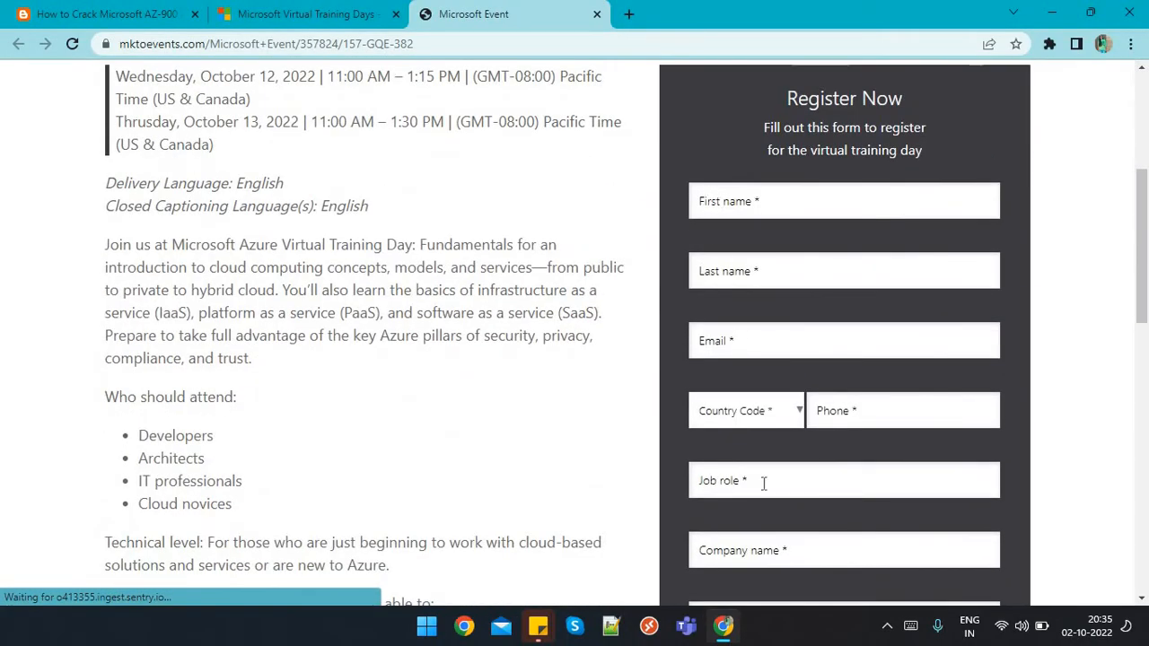
scroll("down", 3)
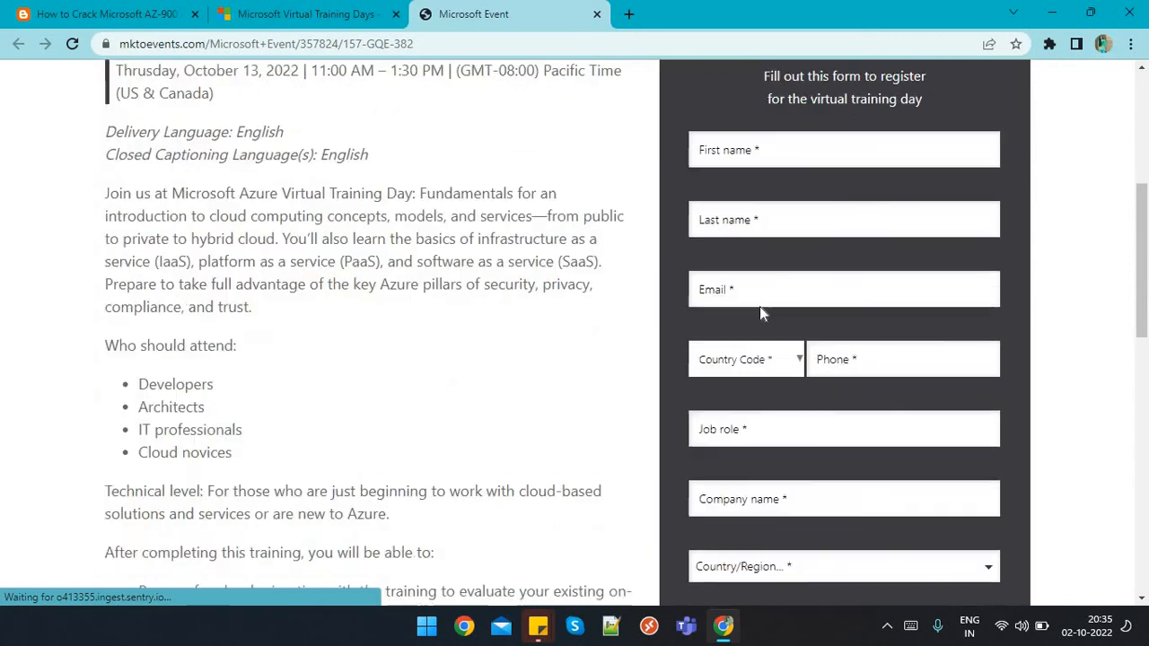
scroll("down", 3)
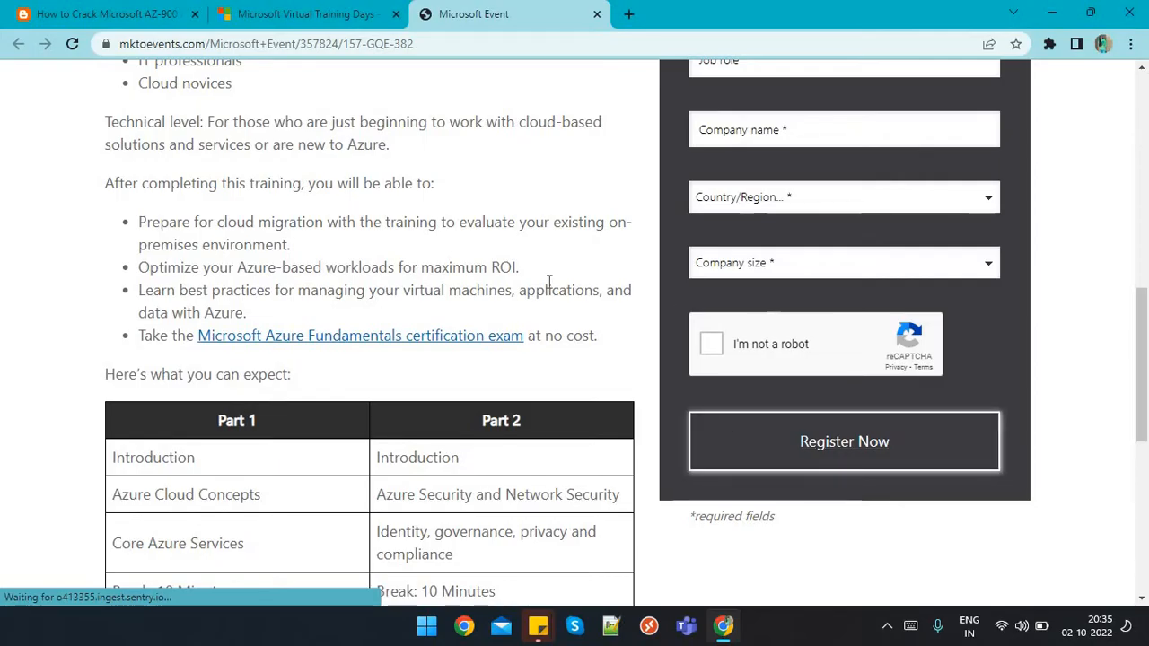
mouse_move(555, 363)
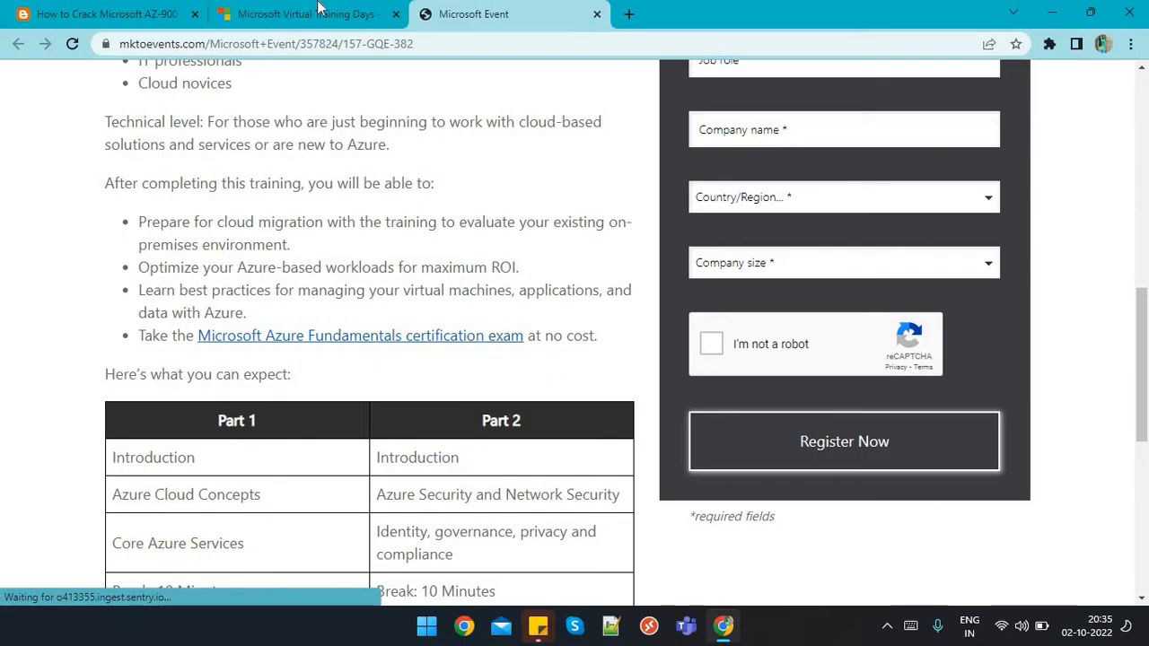
Step: Recheck the sessions list and registration page, then return to the blog post at Step 1
left_click(305, 15)
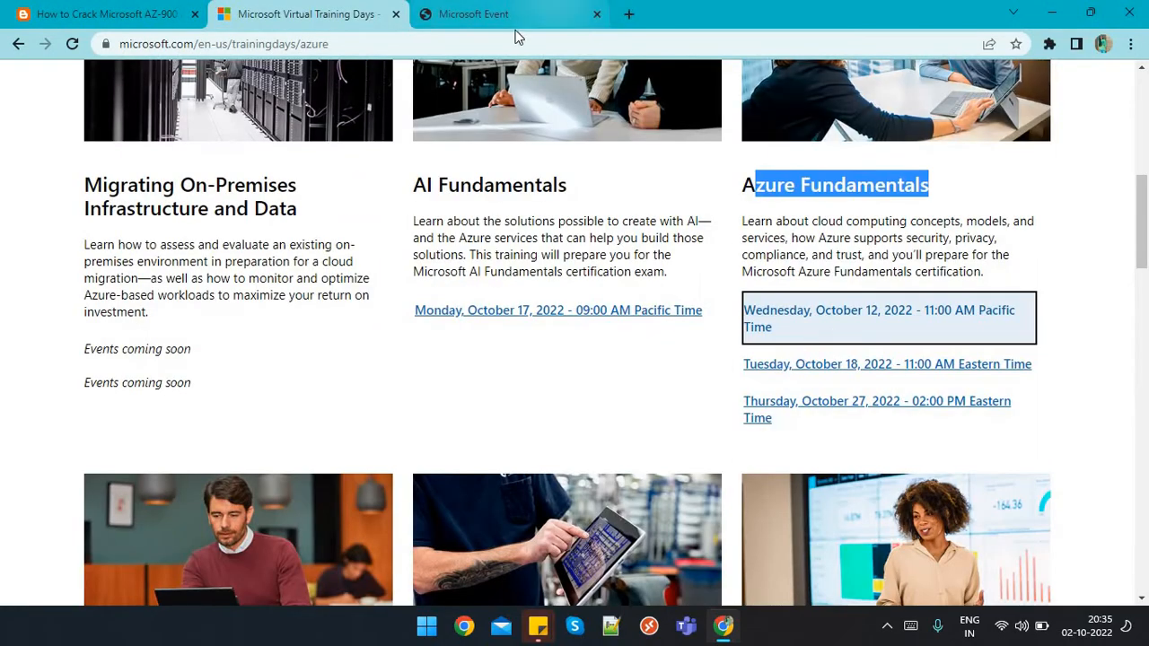
left_click(880, 318)
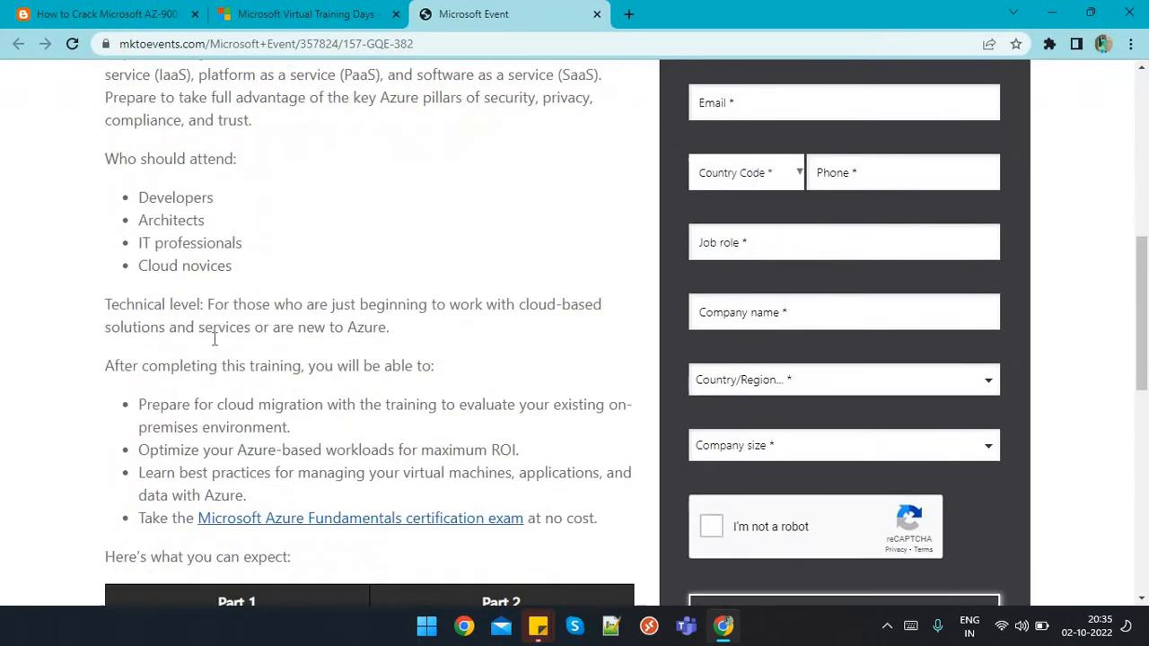
scroll("down", 3)
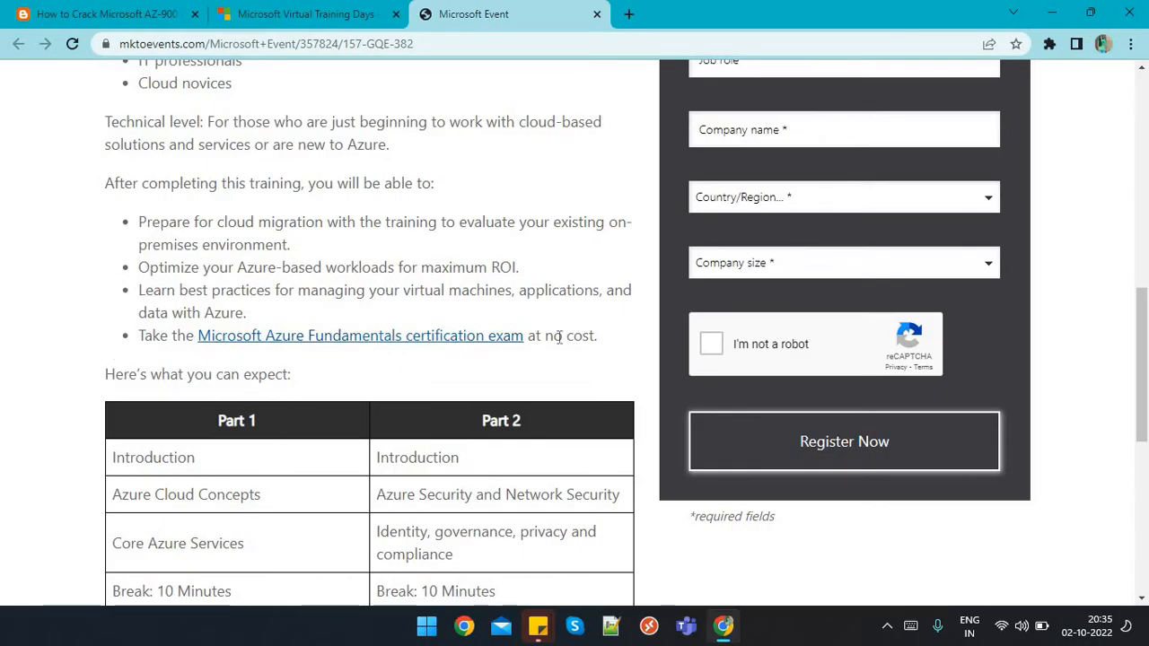
left_click(99, 15)
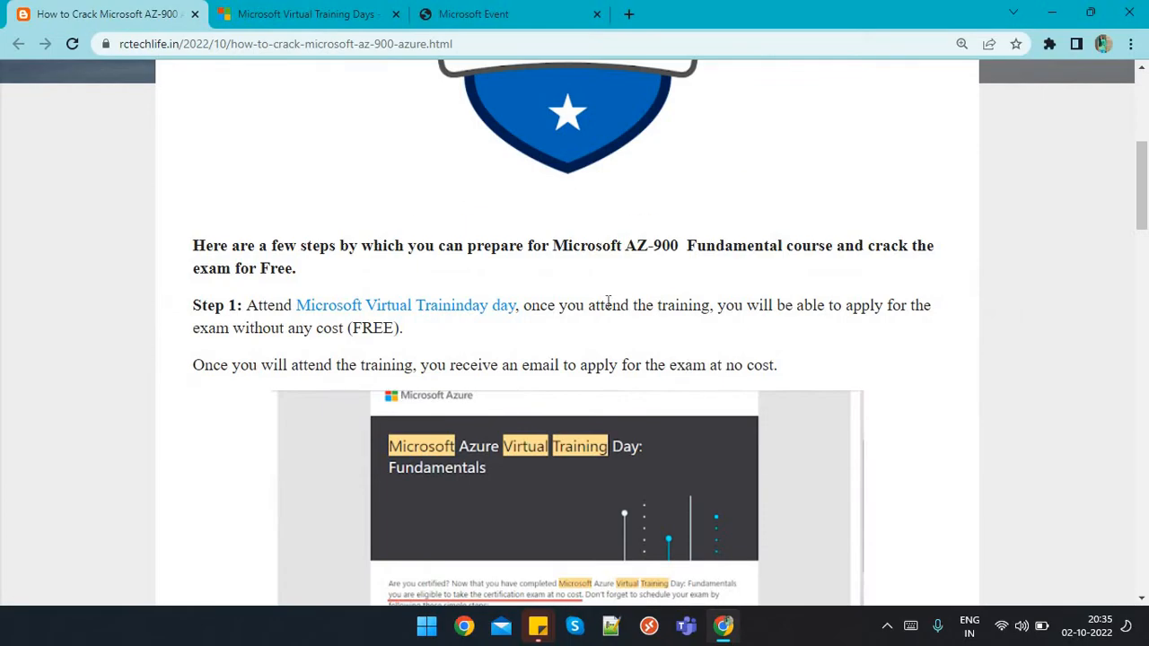
mouse_move(273, 348)
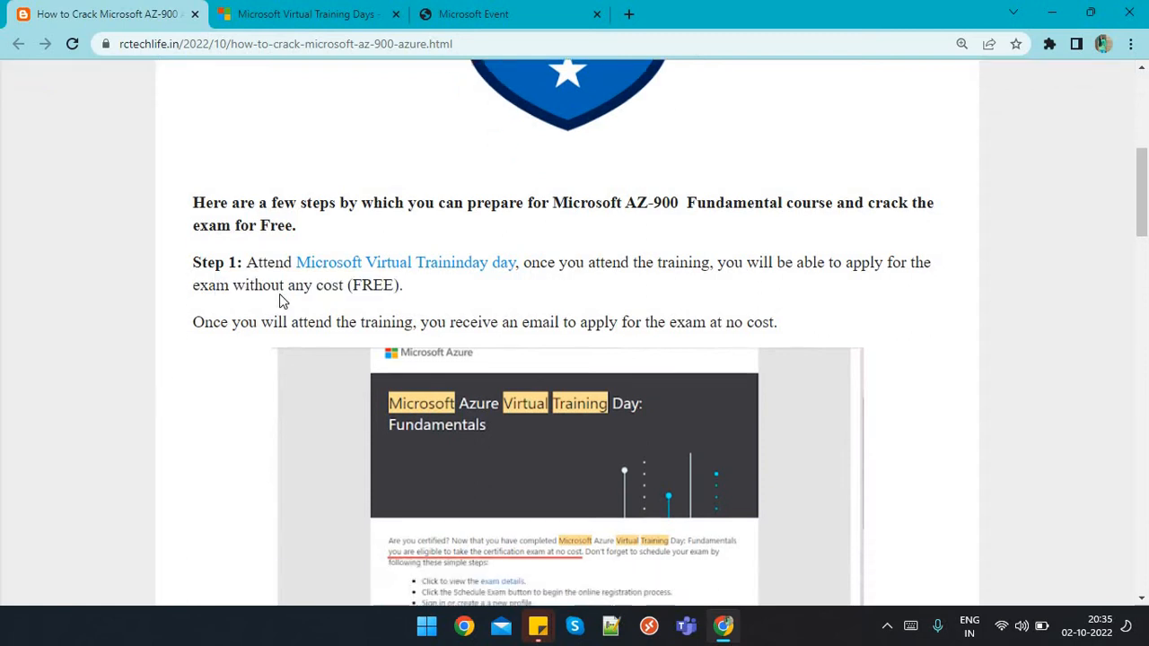
Step: Read down to Step 2's exam-discount email and certification table, following its free Microsoft 'course' link
scroll("down", 3)
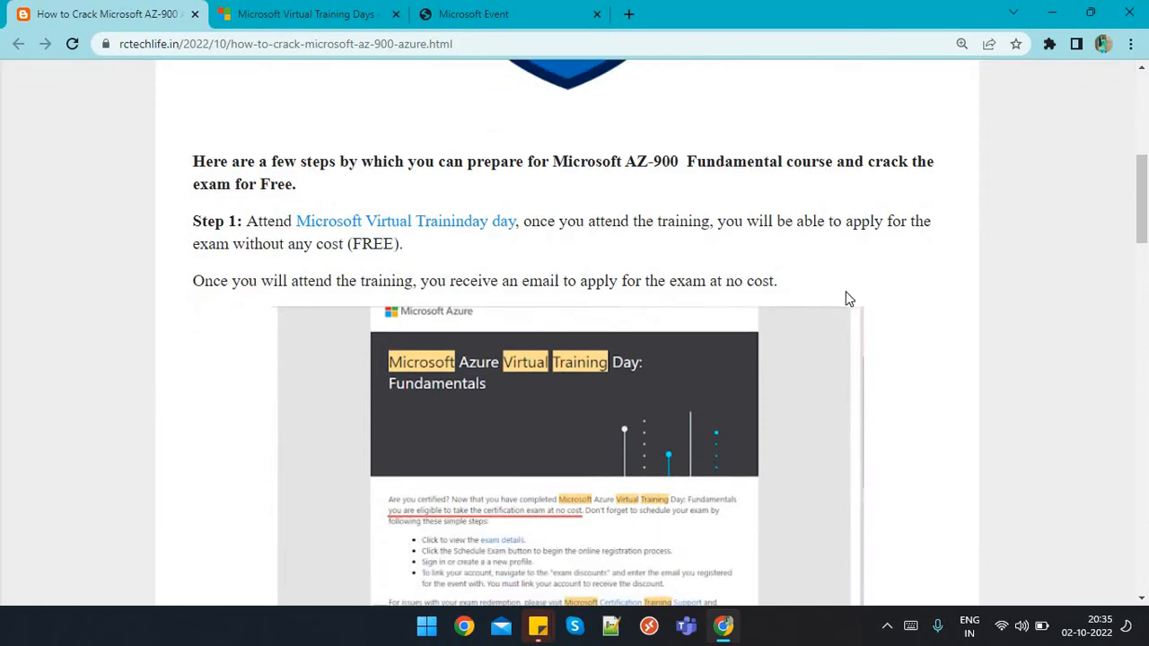
scroll("down", 3)
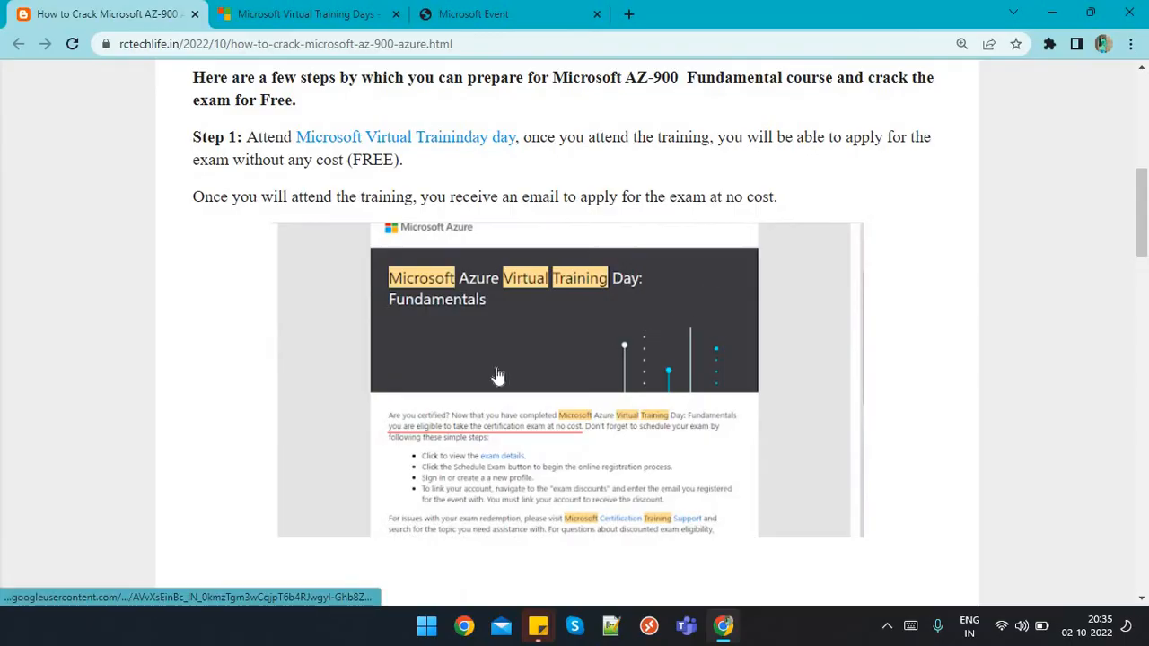
scroll("down", 3)
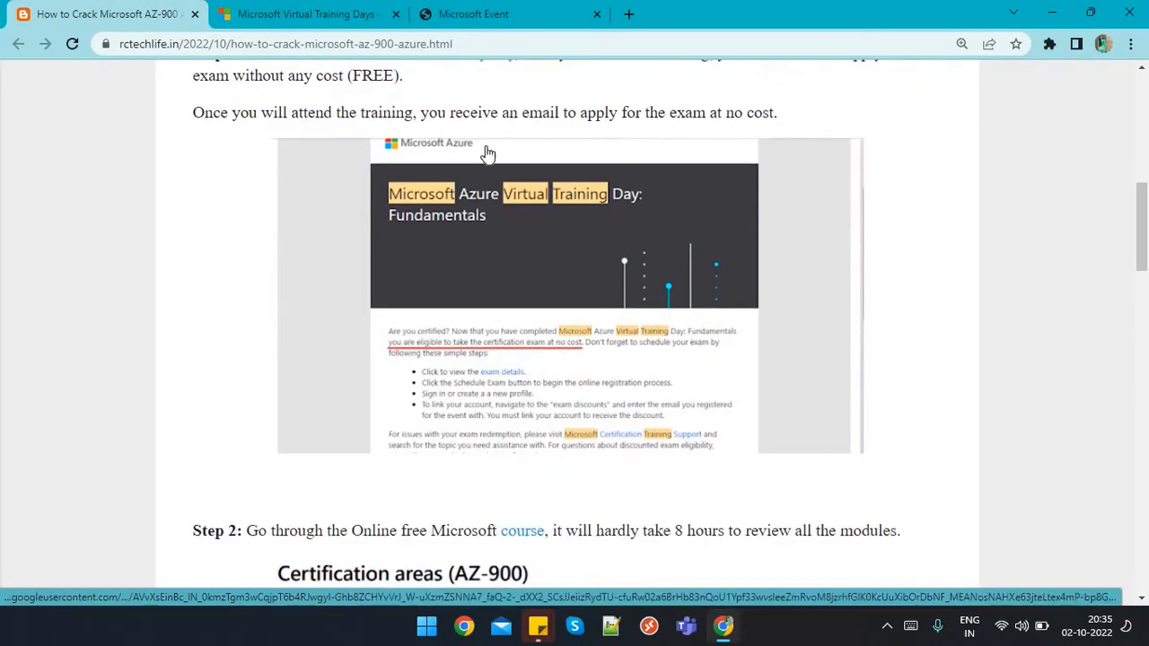
mouse_move(427, 370)
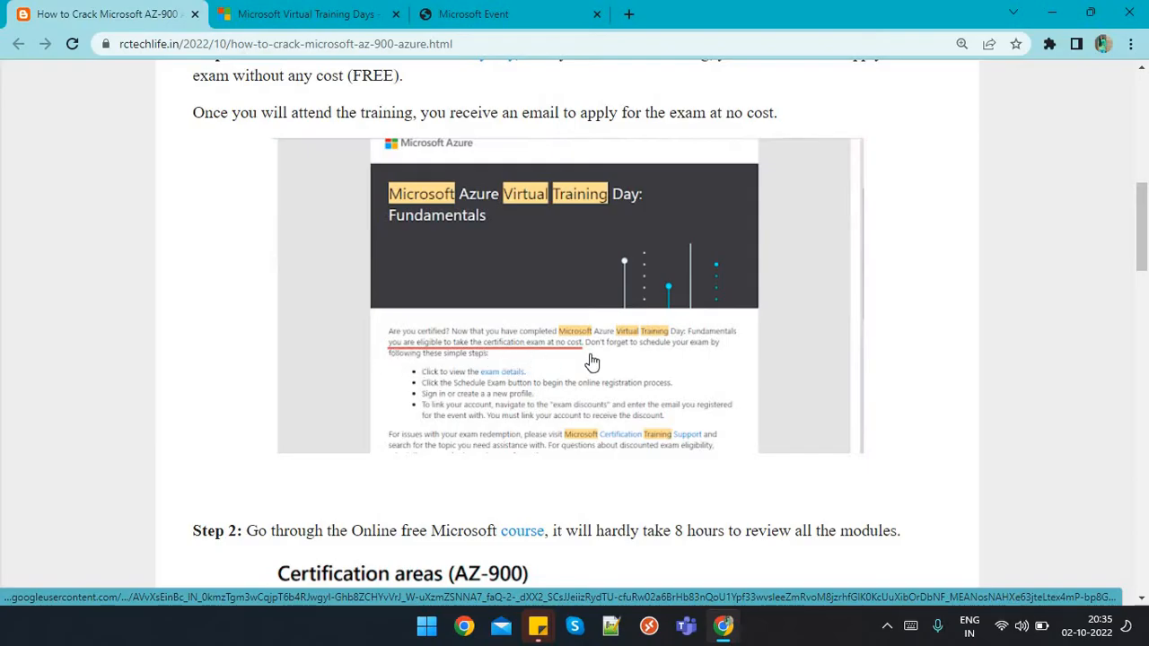
scroll("down", 3)
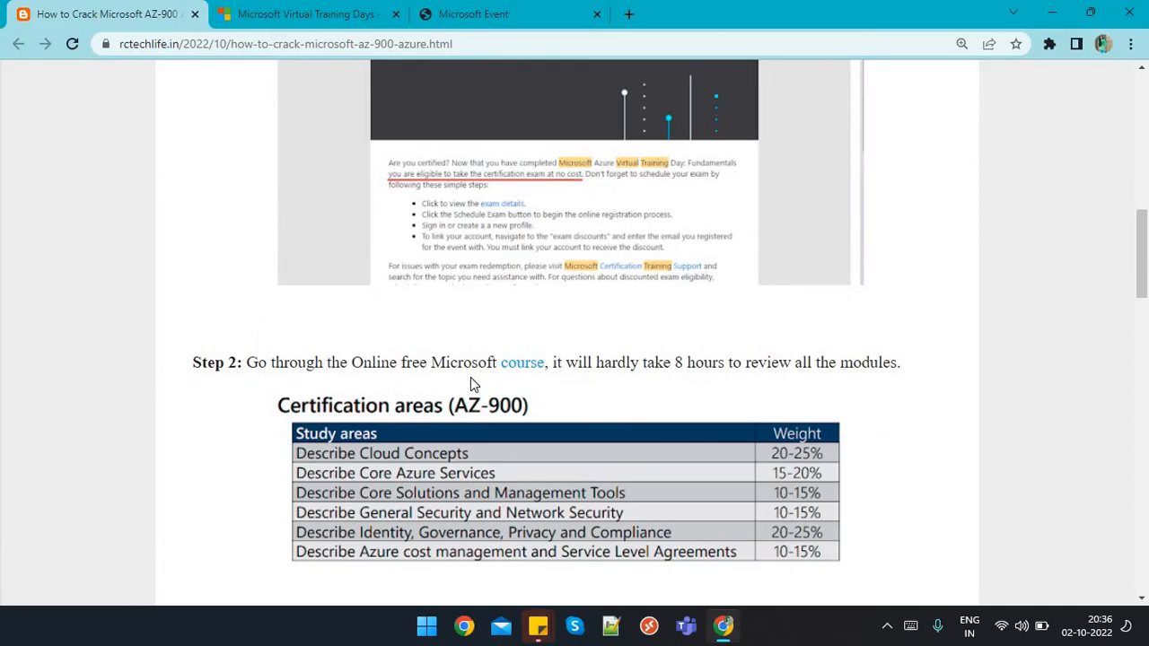
mouse_move(592, 362)
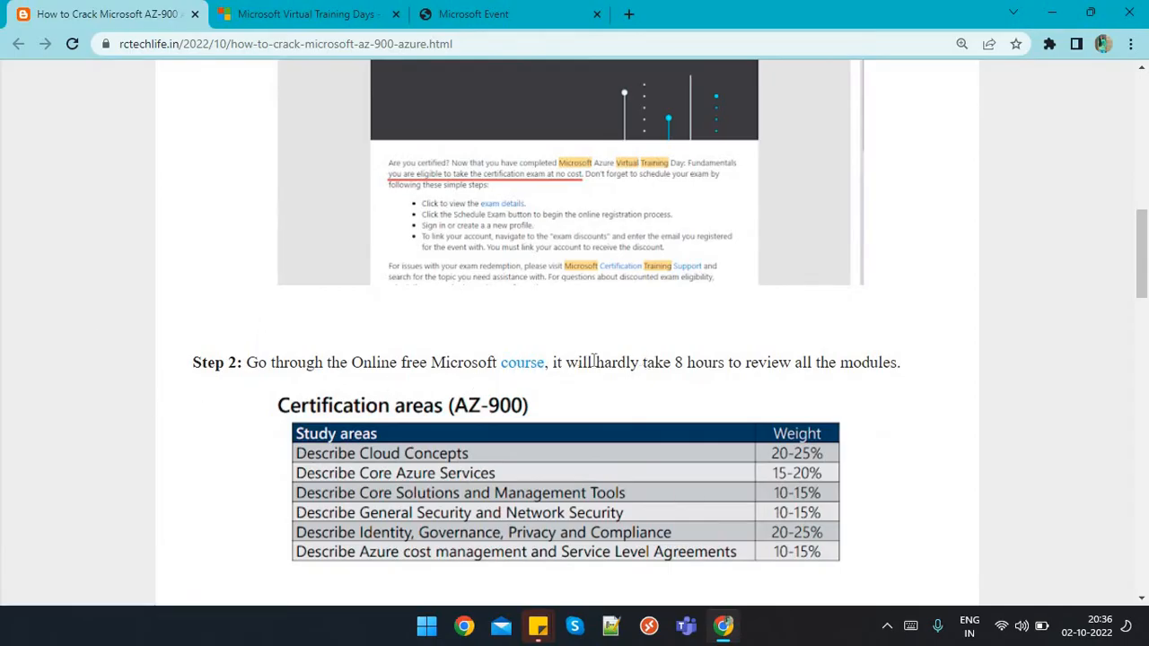
left_click(521, 363)
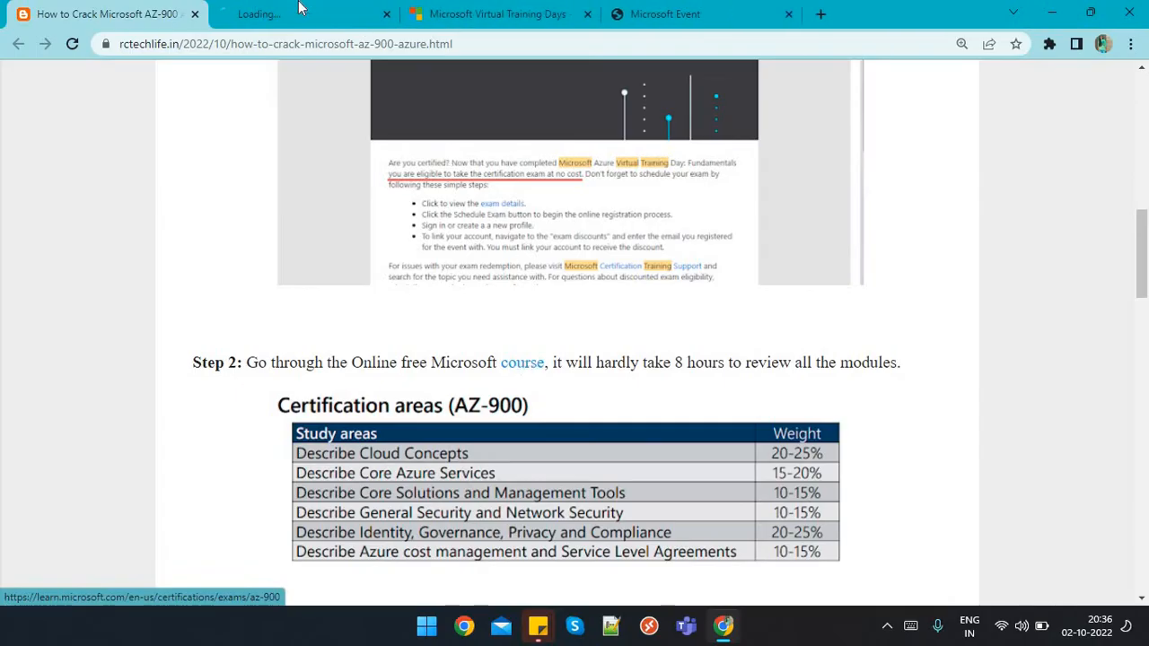
Step: On the AZ-900 exam page's Schedule exam section, switch the country to India and highlight ₹3696 INR
left_click(522, 362)
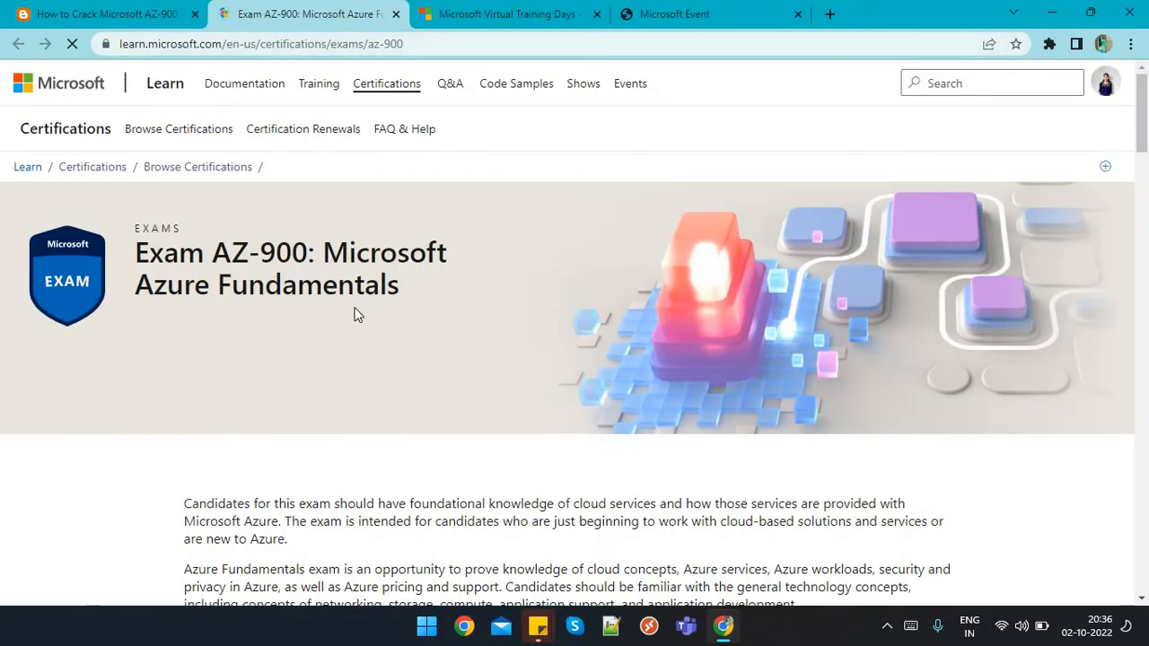
scroll("down", 3)
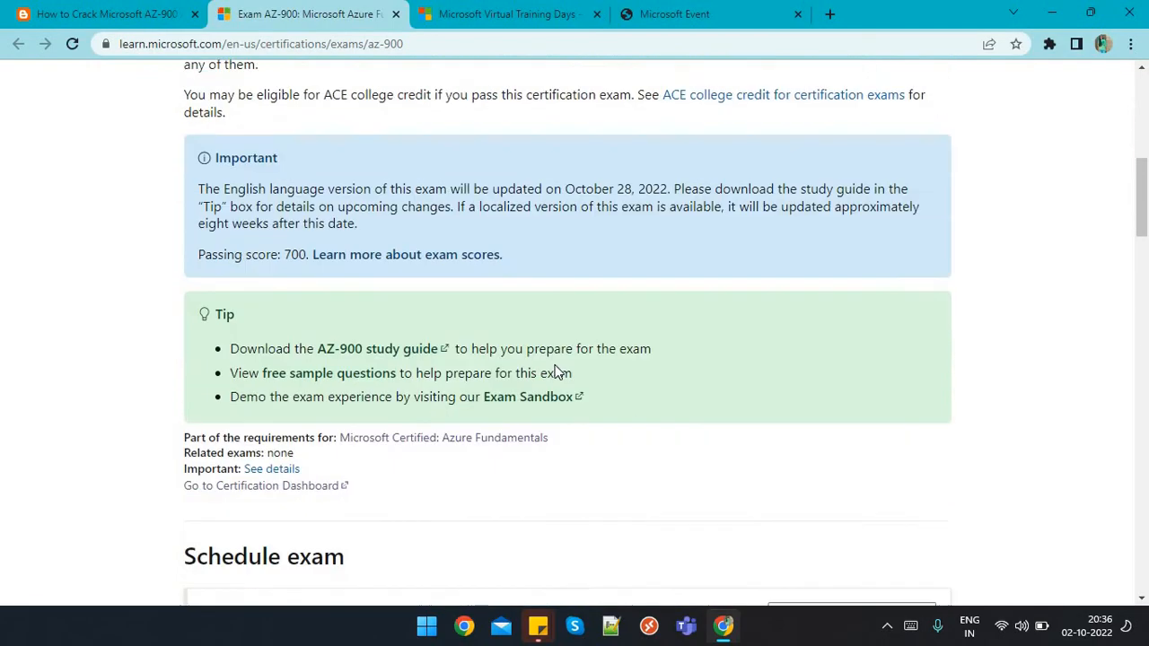
scroll("down", 3)
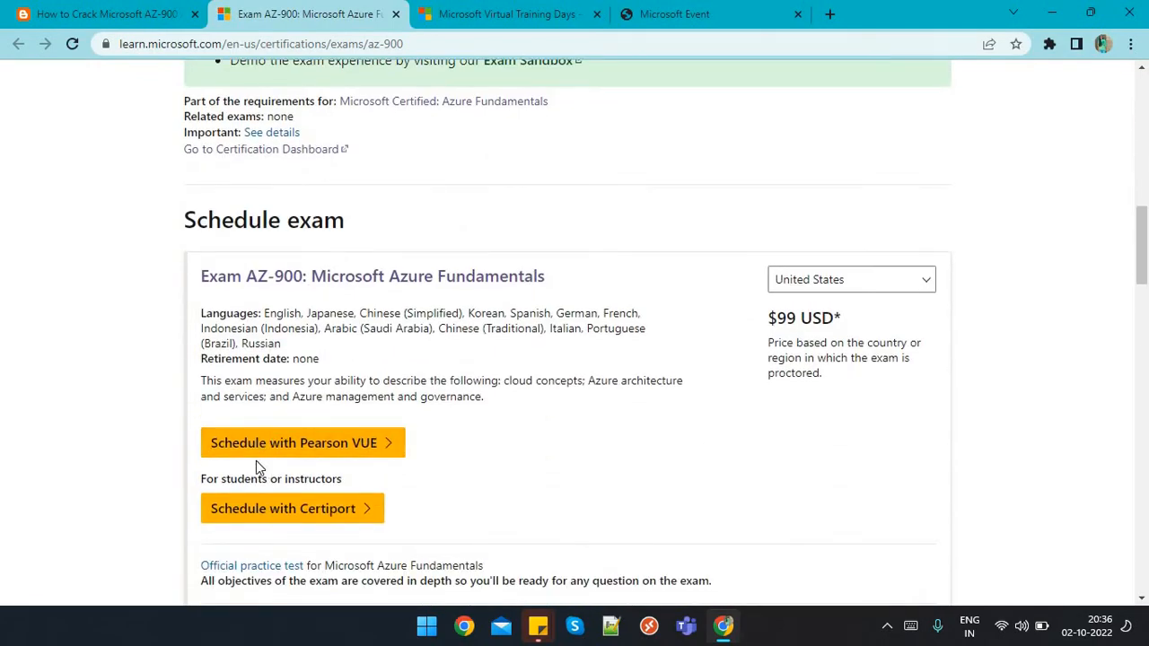
mouse_move(930, 303)
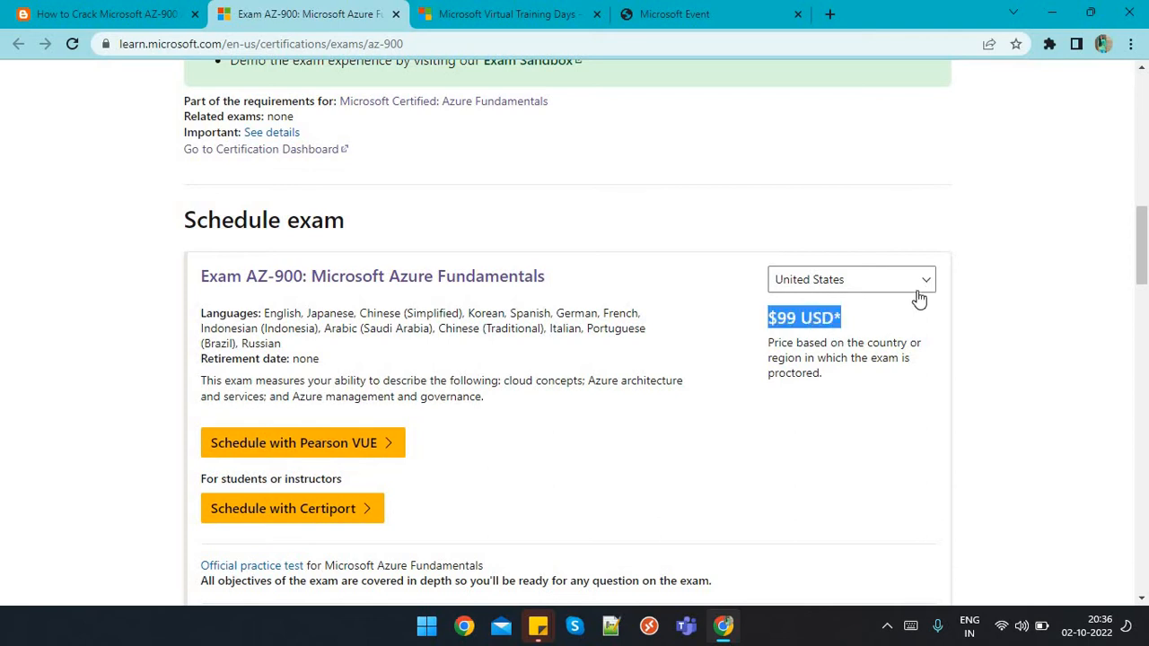
left_click(851, 280)
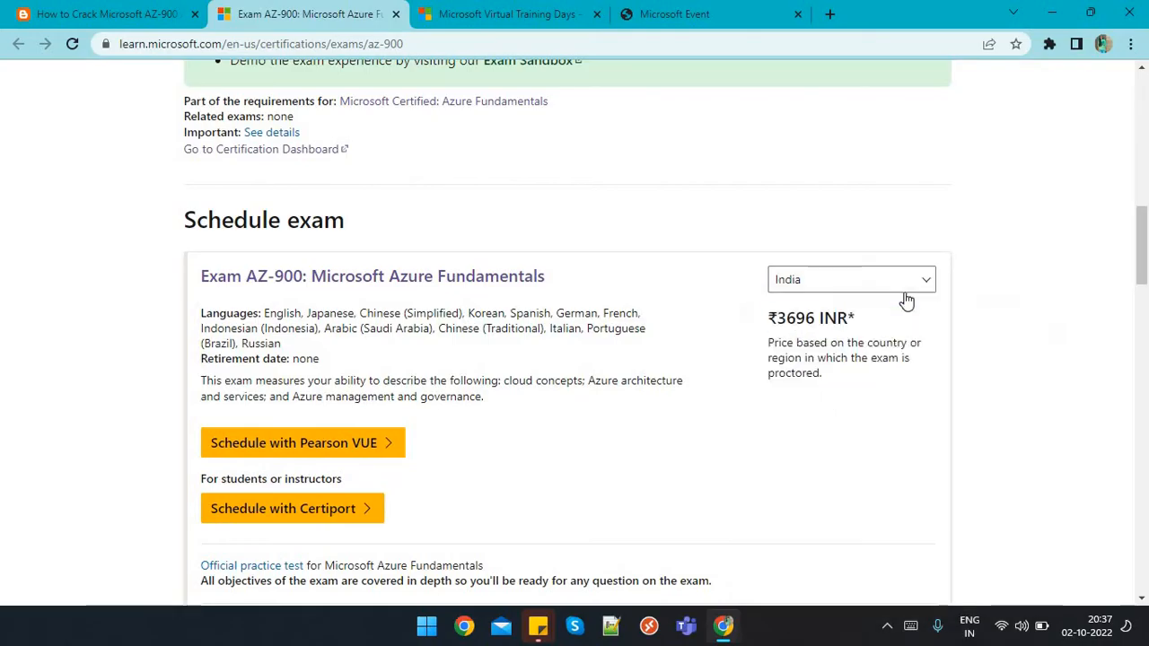
left_click_drag(769, 316, 835, 316)
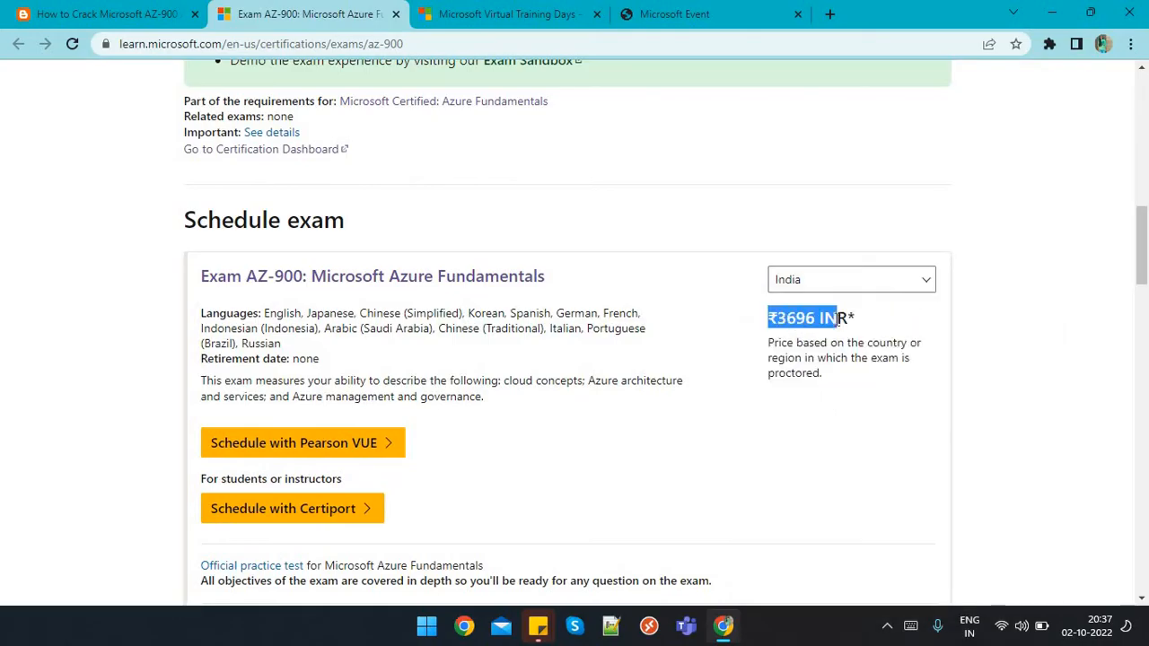
mouse_move(631, 149)
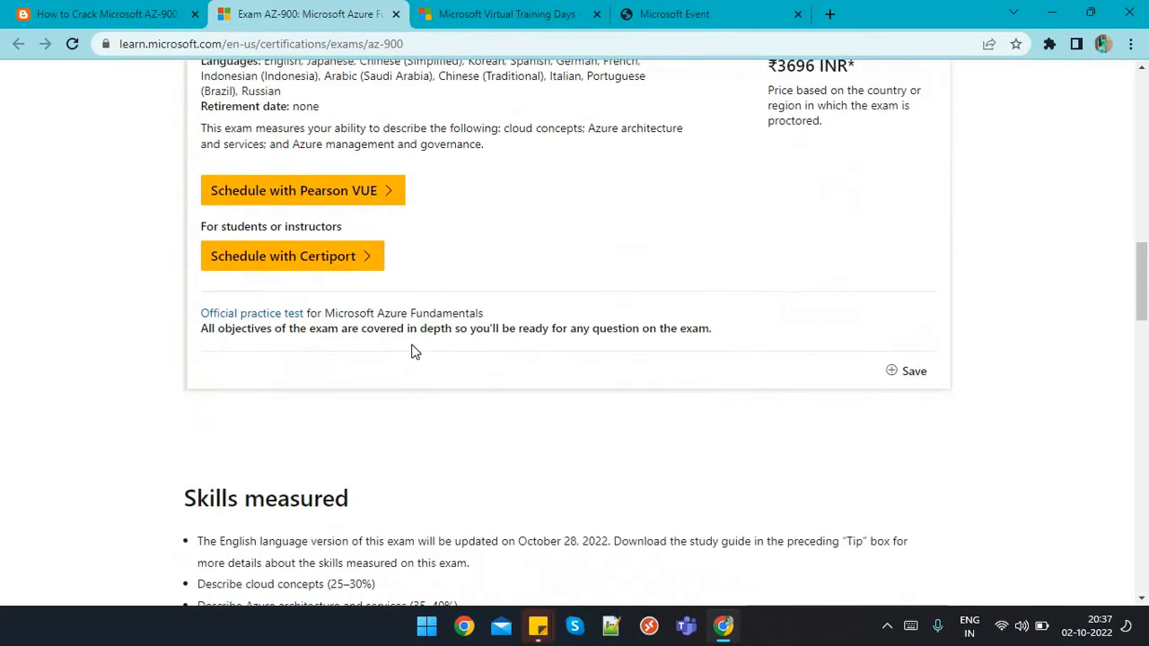
Step: Read through Skills measured and the three completed Azure Fundamentals learning paths
scroll("down", 3)
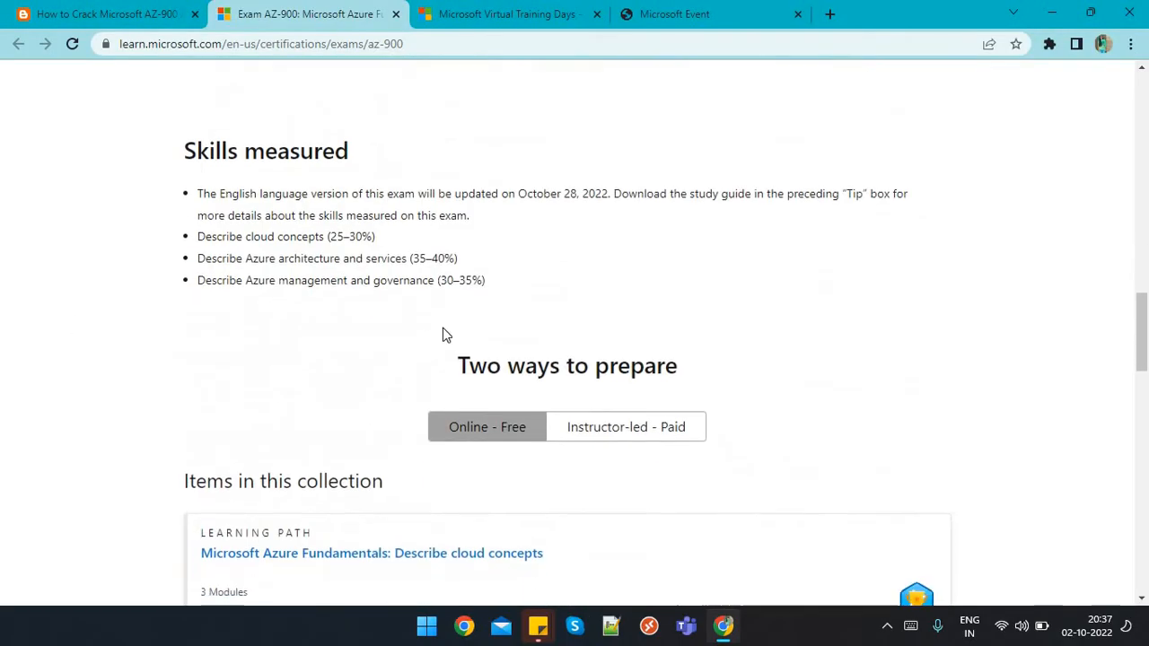
scroll("down", 3)
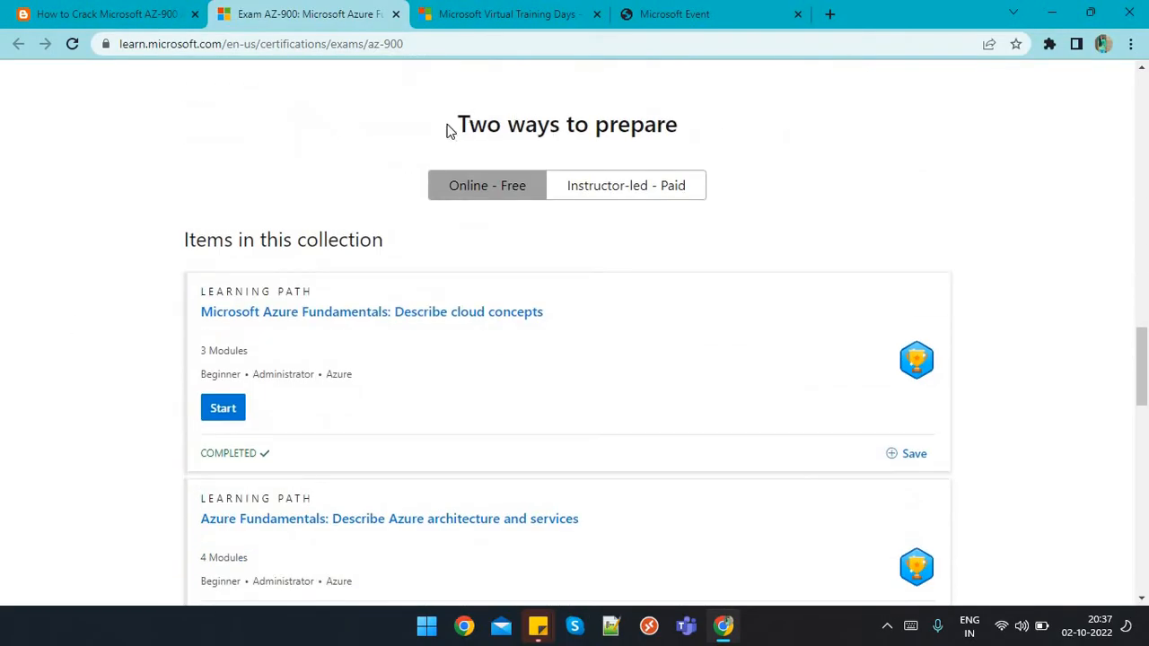
mouse_move(416, 230)
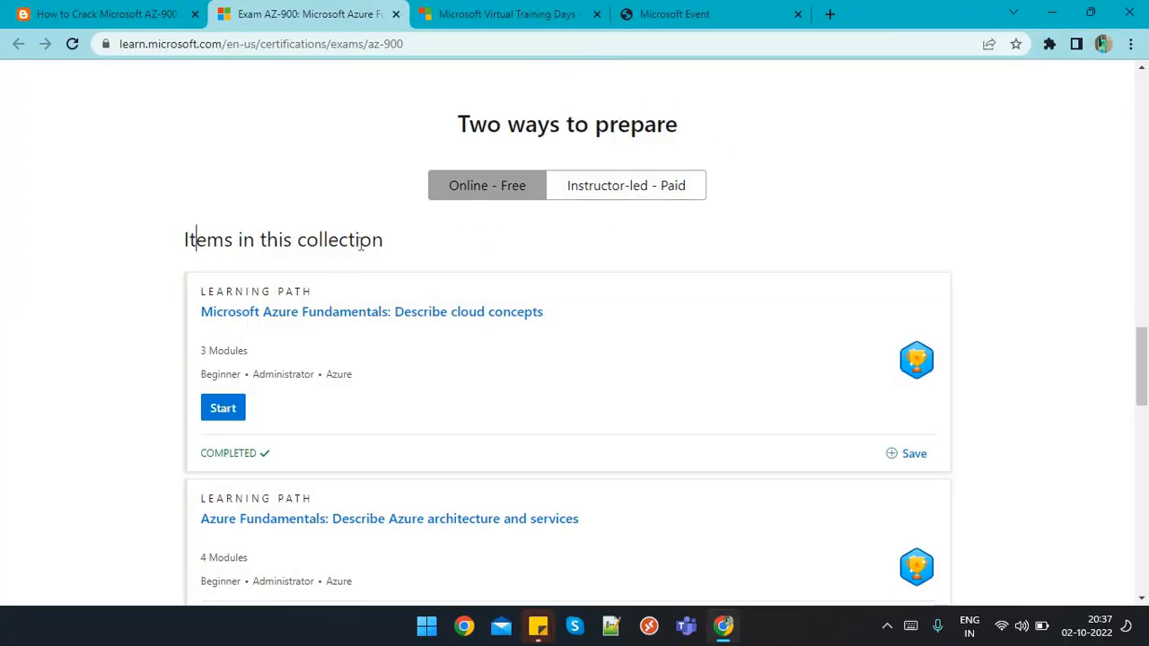
mouse_move(1074, 376)
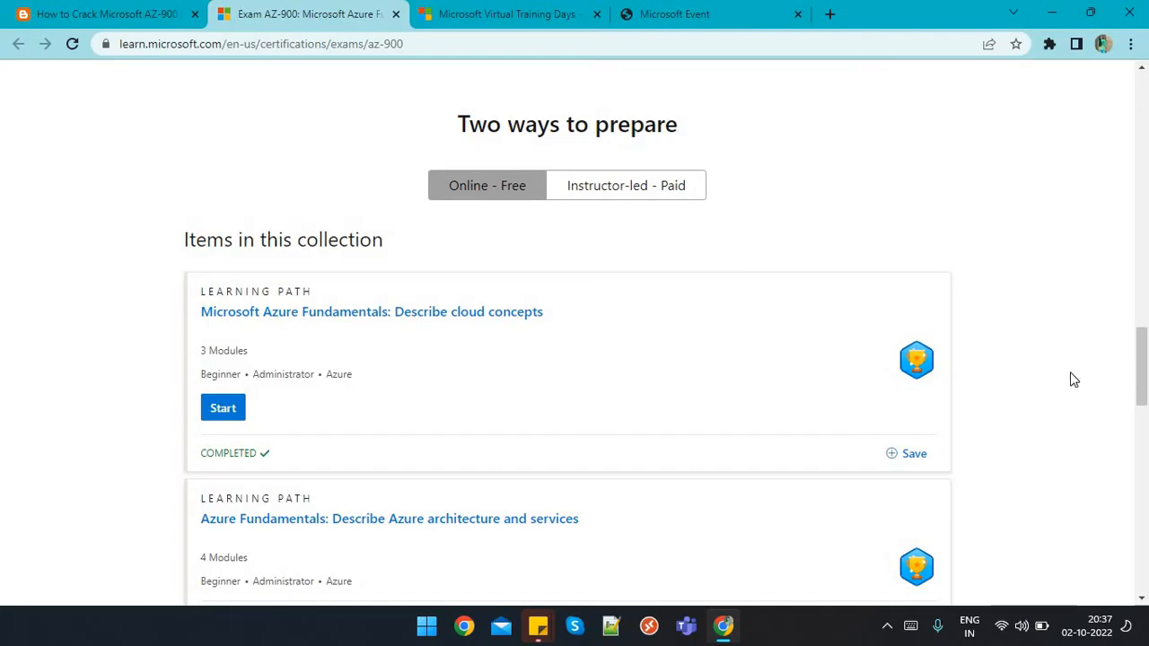
scroll("down", 3)
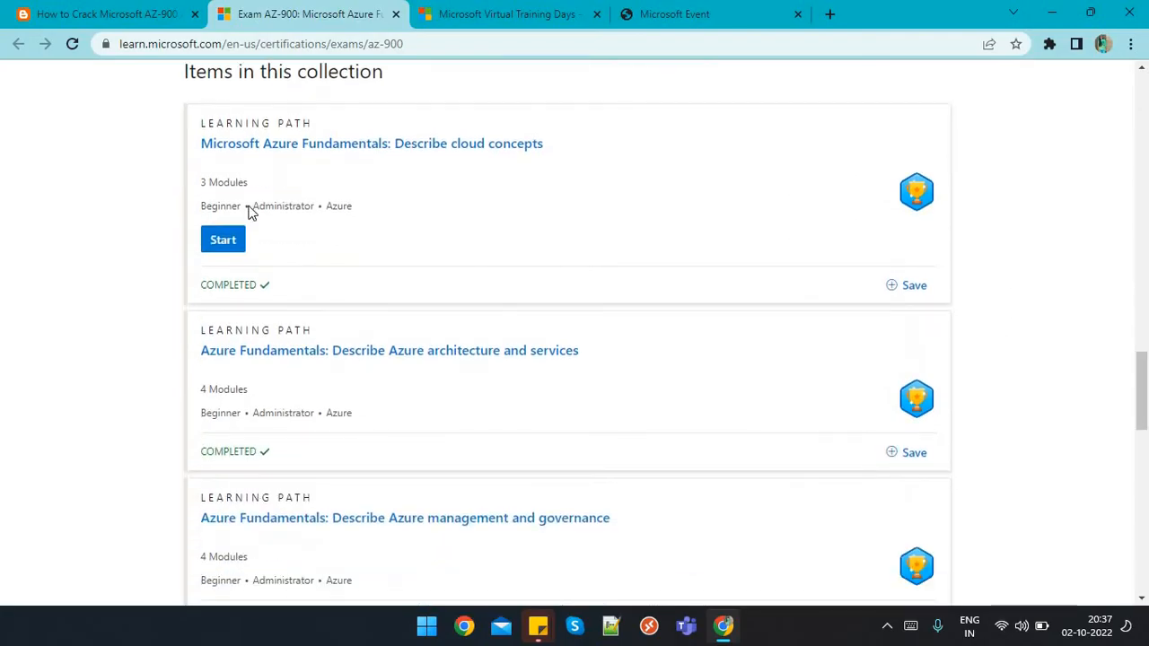
scroll("down", 3)
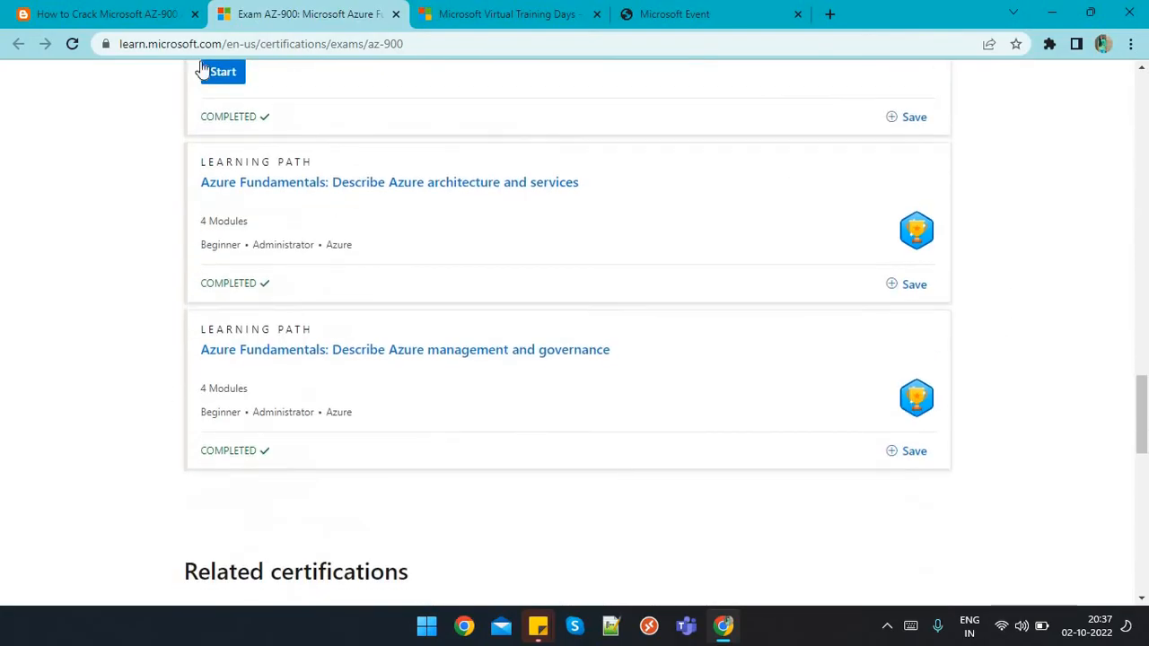
Step: Compare the blog's Learn collection screenshot with the completed learning paths, reading on to Step 3
left_click(99, 15)
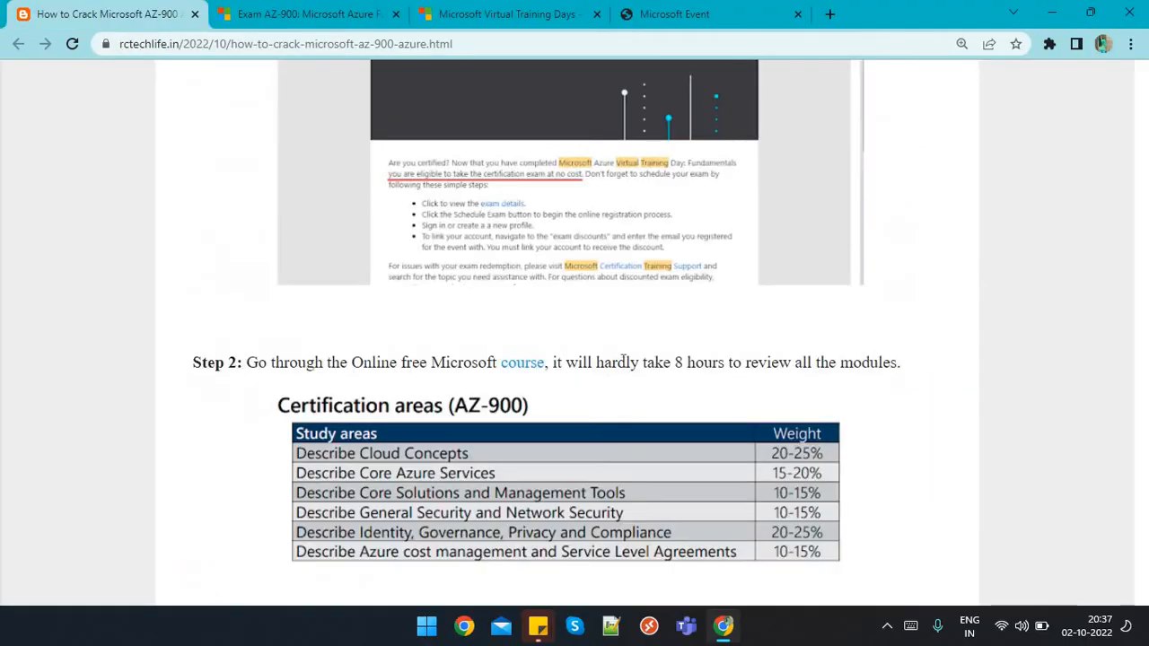
scroll("down", 3)
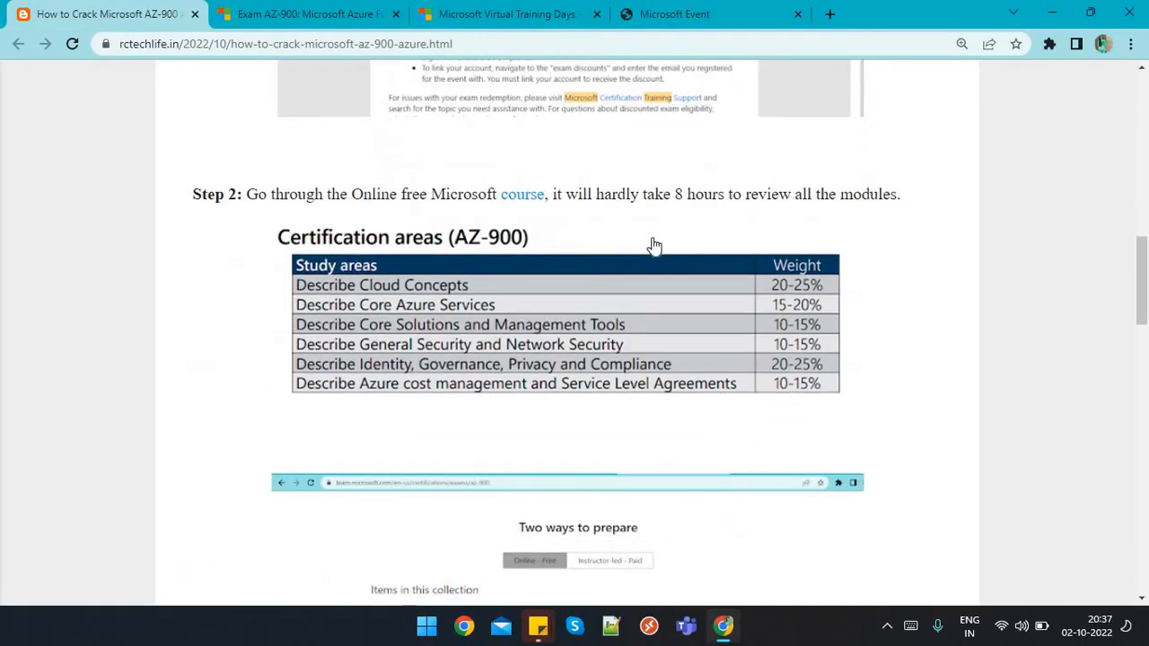
left_click_drag(655, 194, 827, 194)
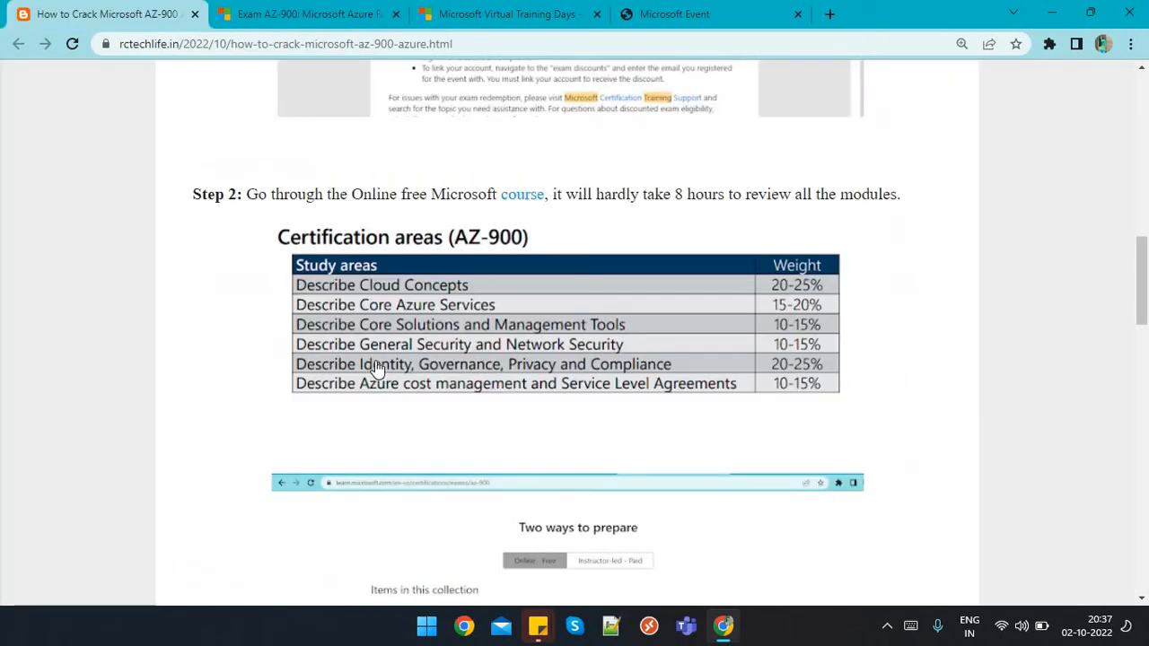
left_click(309, 14)
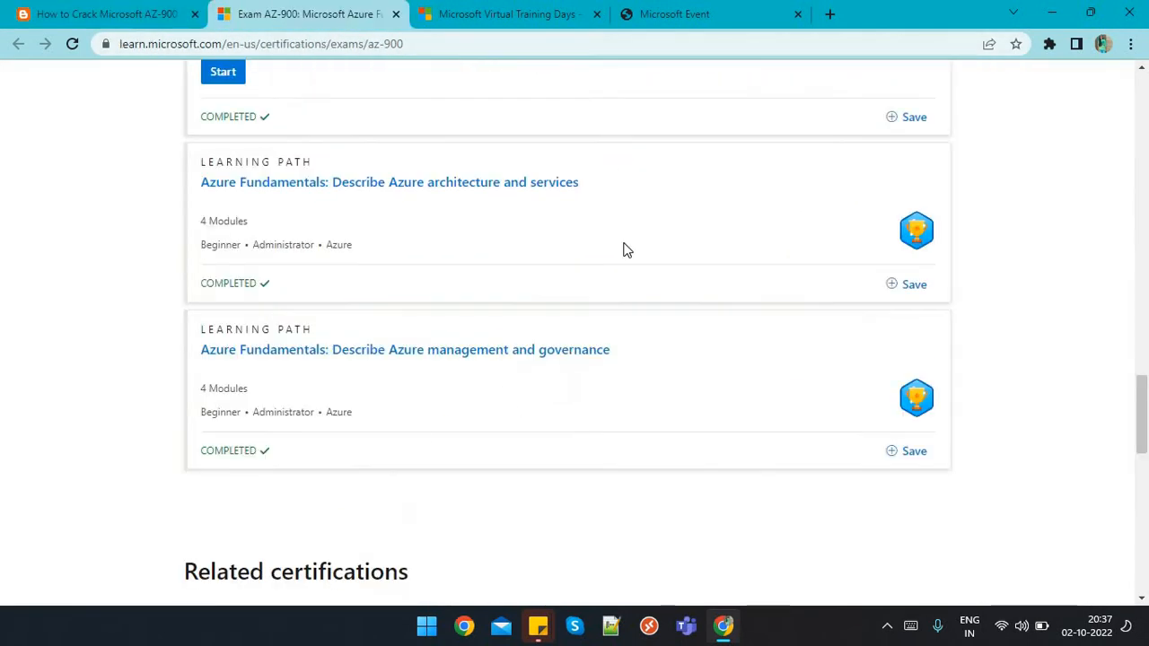
mouse_move(106, 474)
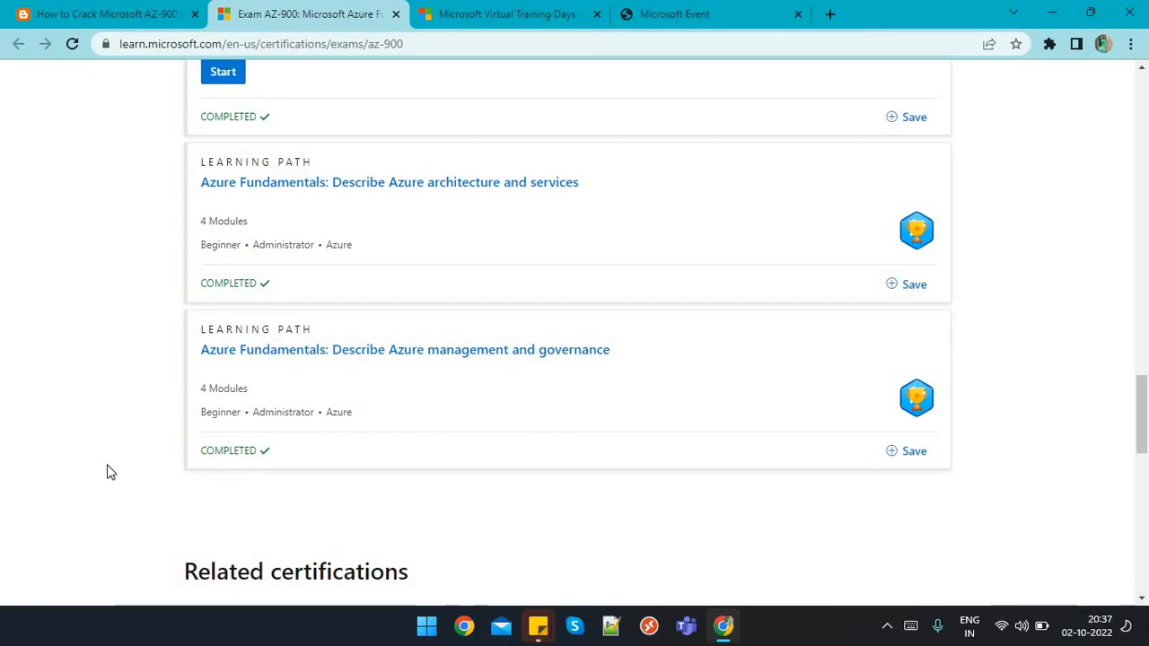
left_click(99, 15)
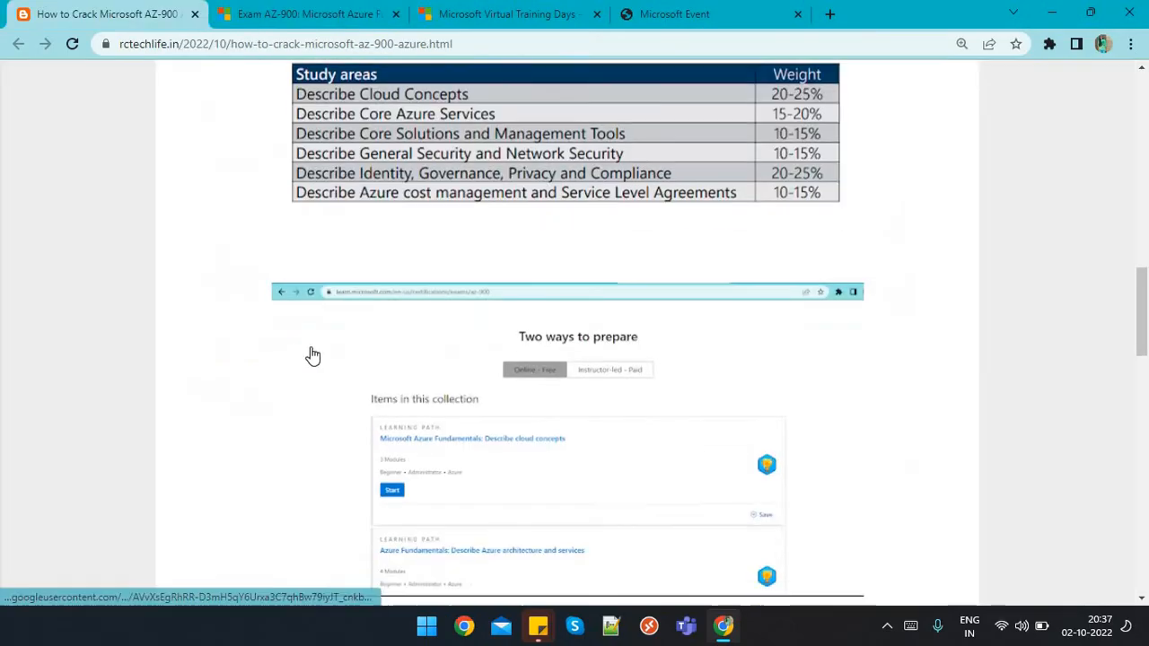
scroll("down", 3)
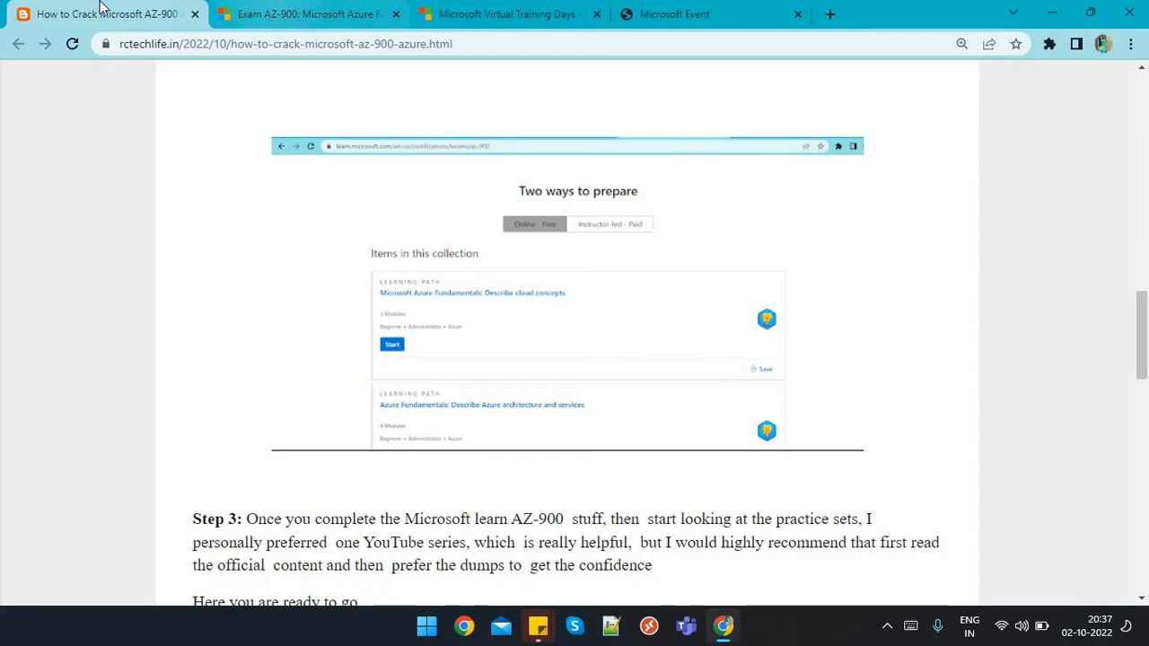
Step: Read Step 3's practice-sets advice, highlighting its key phrase after a glance at the learning paths tab
scroll("down", 3)
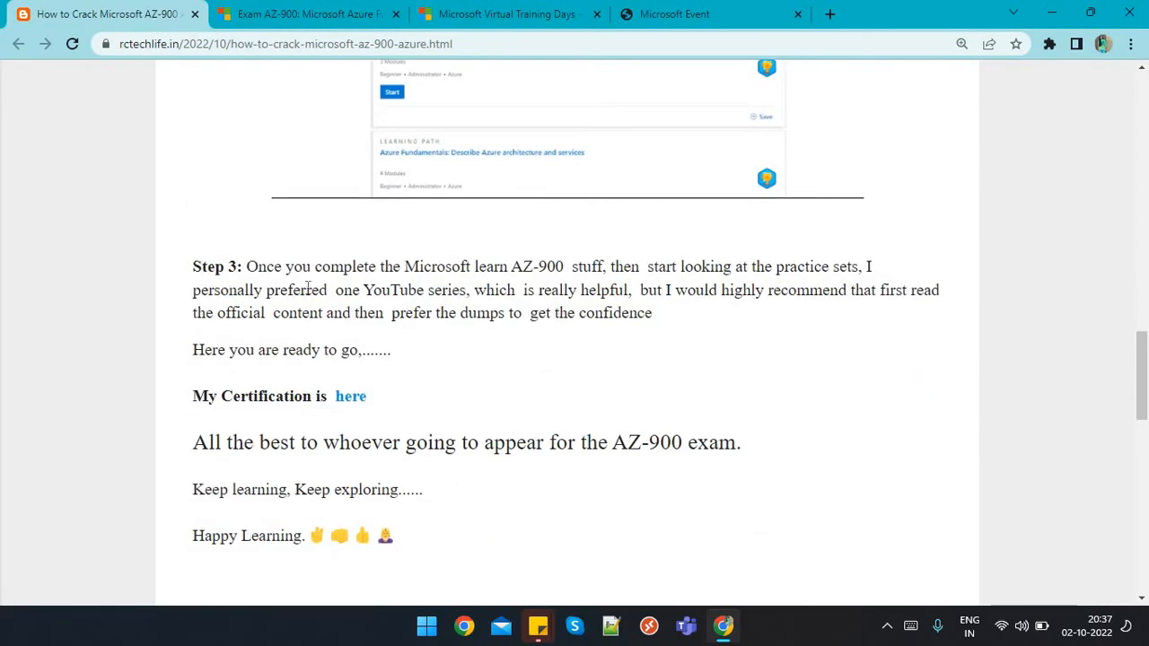
double_click(551, 266)
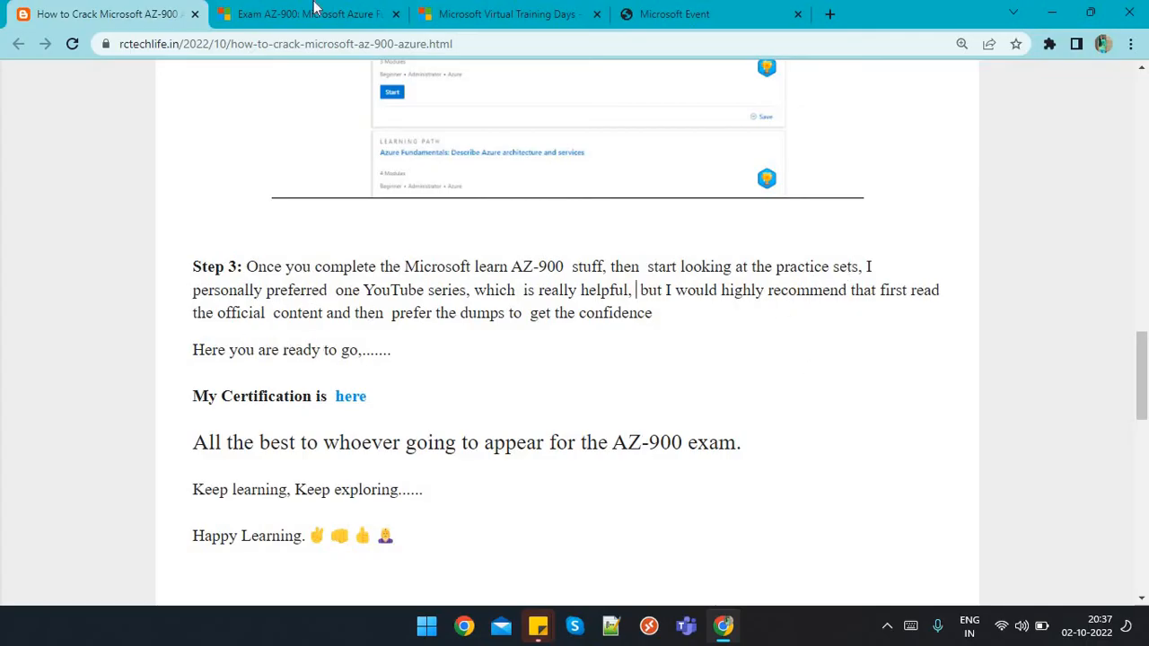
left_click(309, 15)
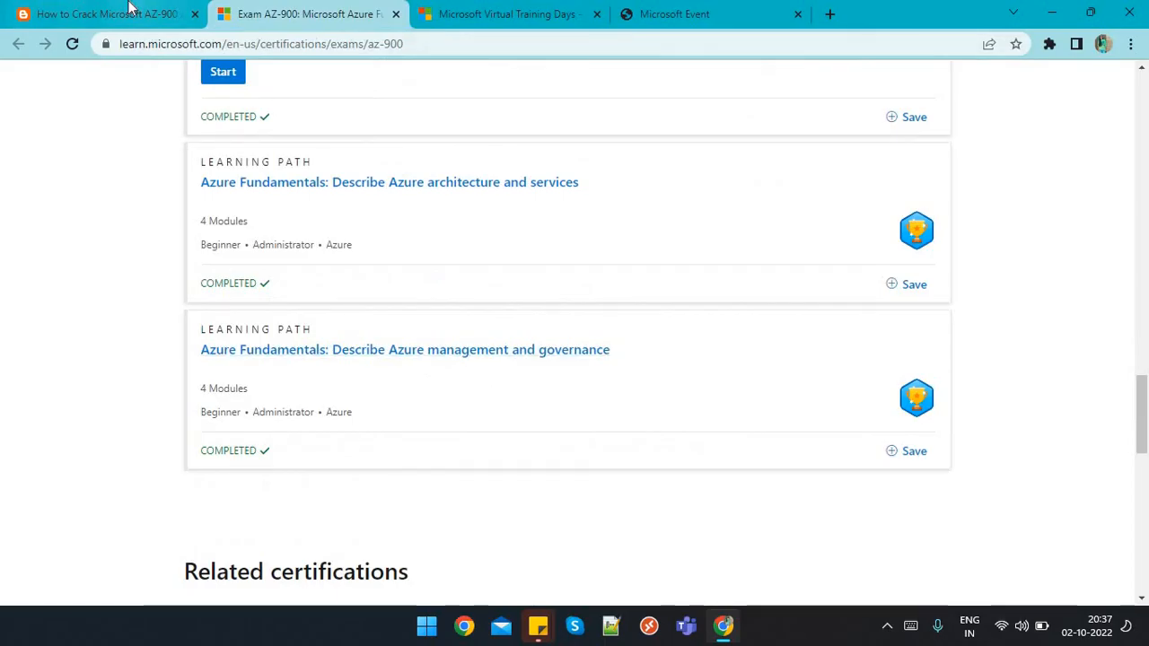
left_click(99, 14)
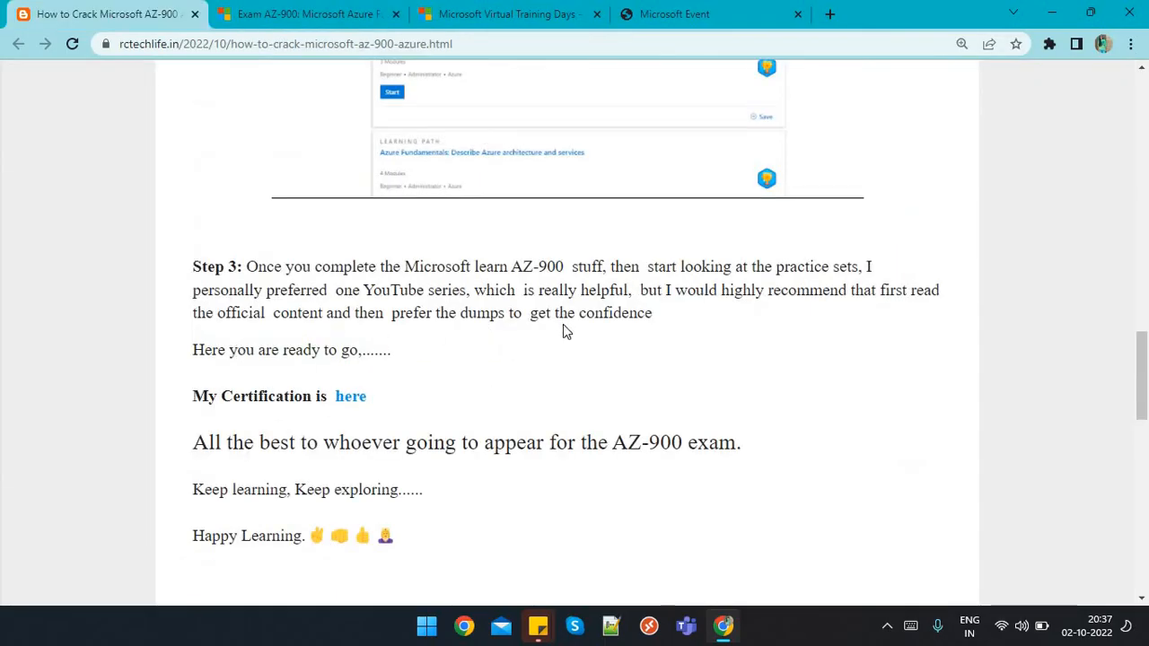
left_click_drag(456, 312, 614, 313)
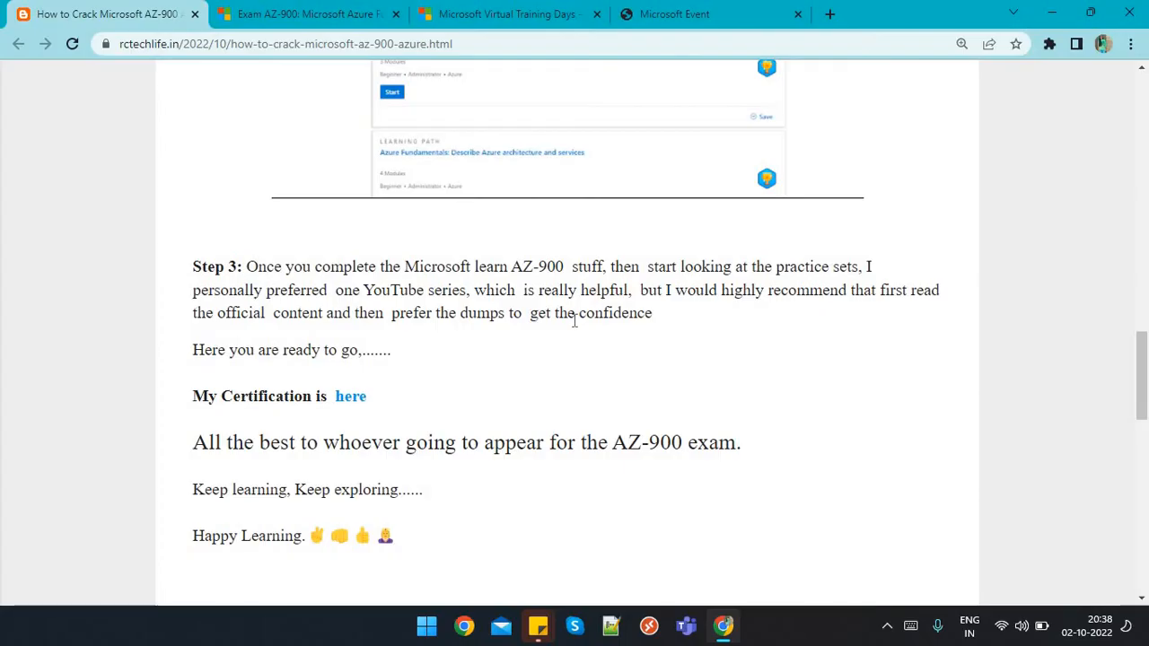
mouse_move(716, 339)
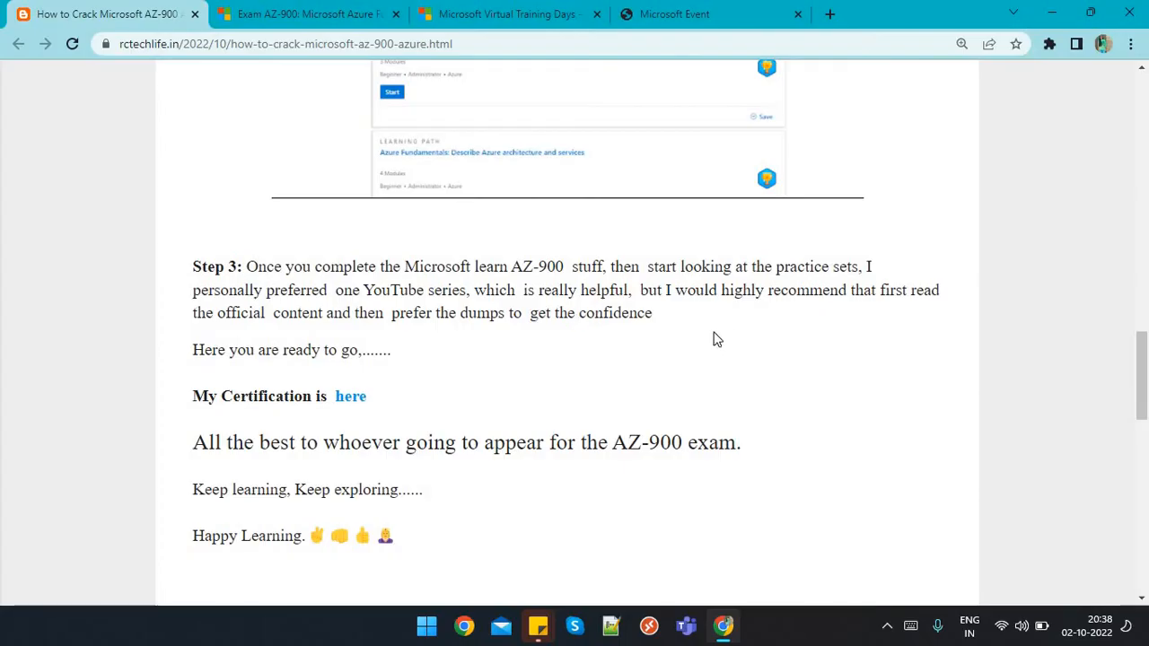
mouse_move(662, 344)
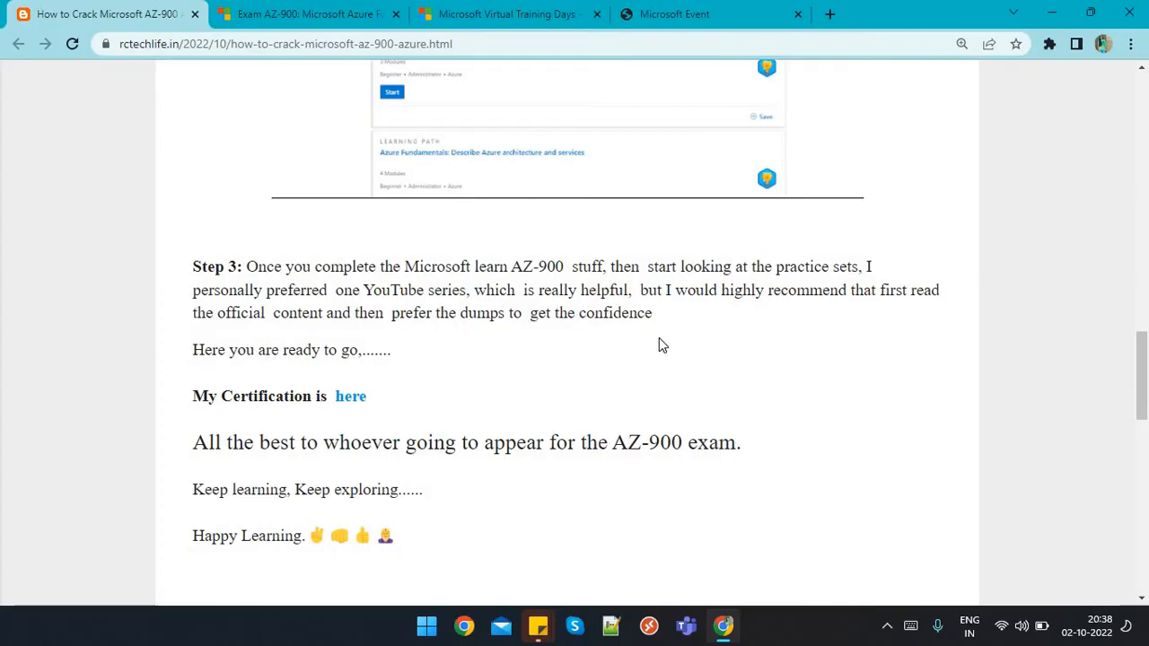
scroll("down", 3)
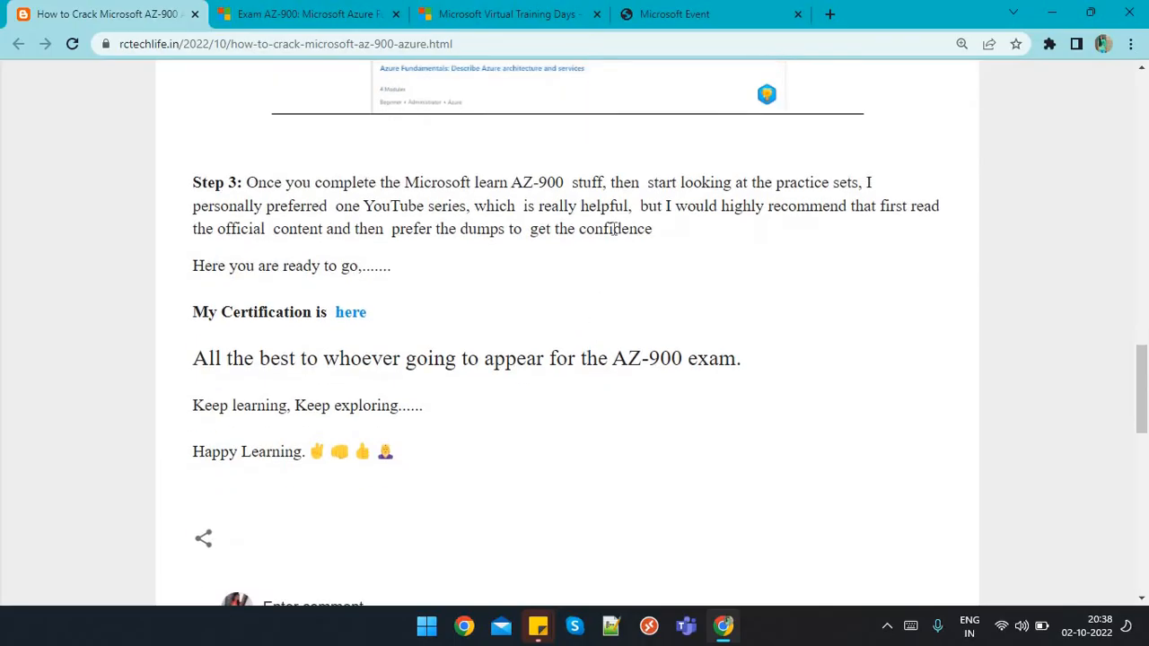
mouse_move(686, 262)
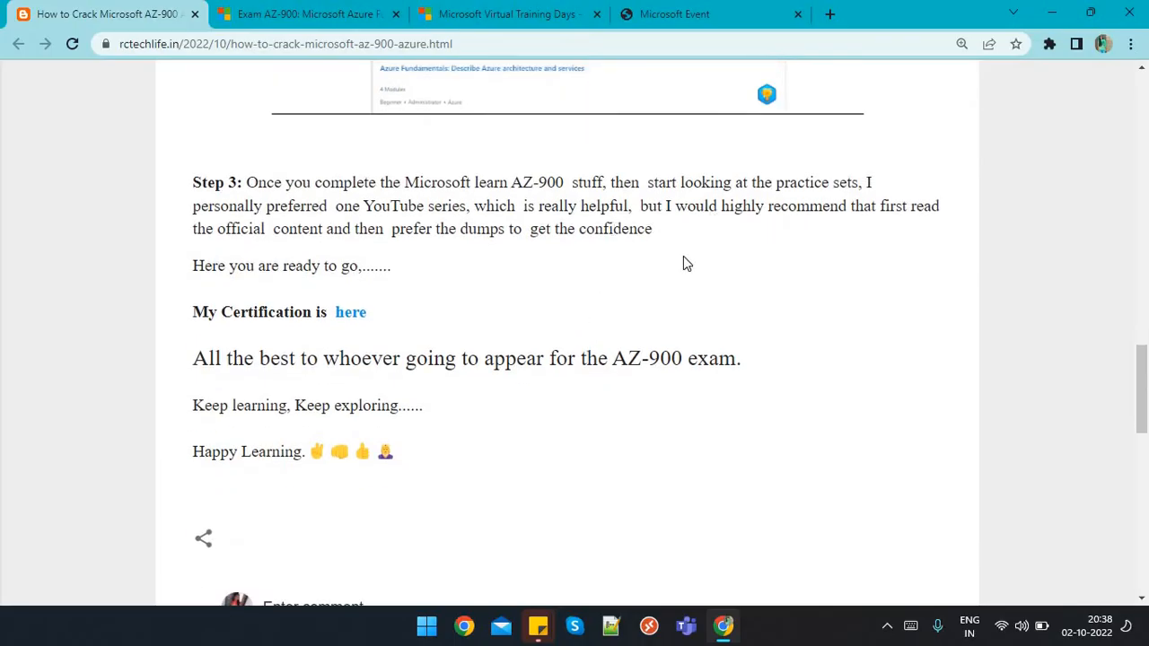
Step: Continue to the post's closing, marking AZ-900 and reaching the 'My Certification is here' line
left_click_drag(332, 183, 557, 183)
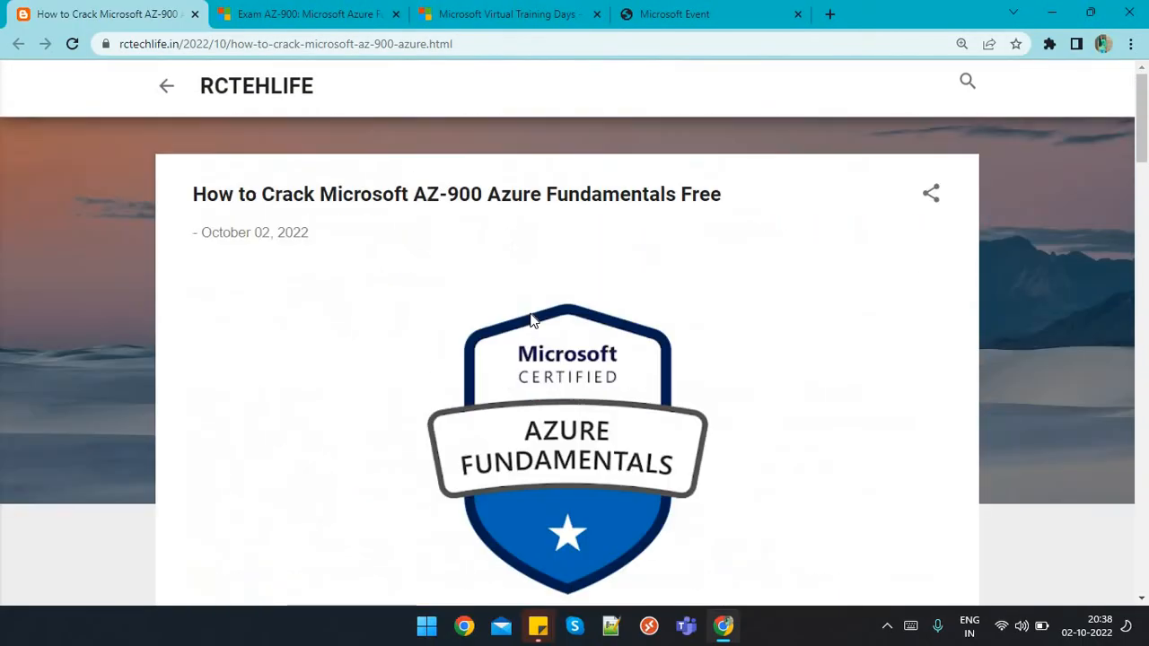
scroll("down", 3)
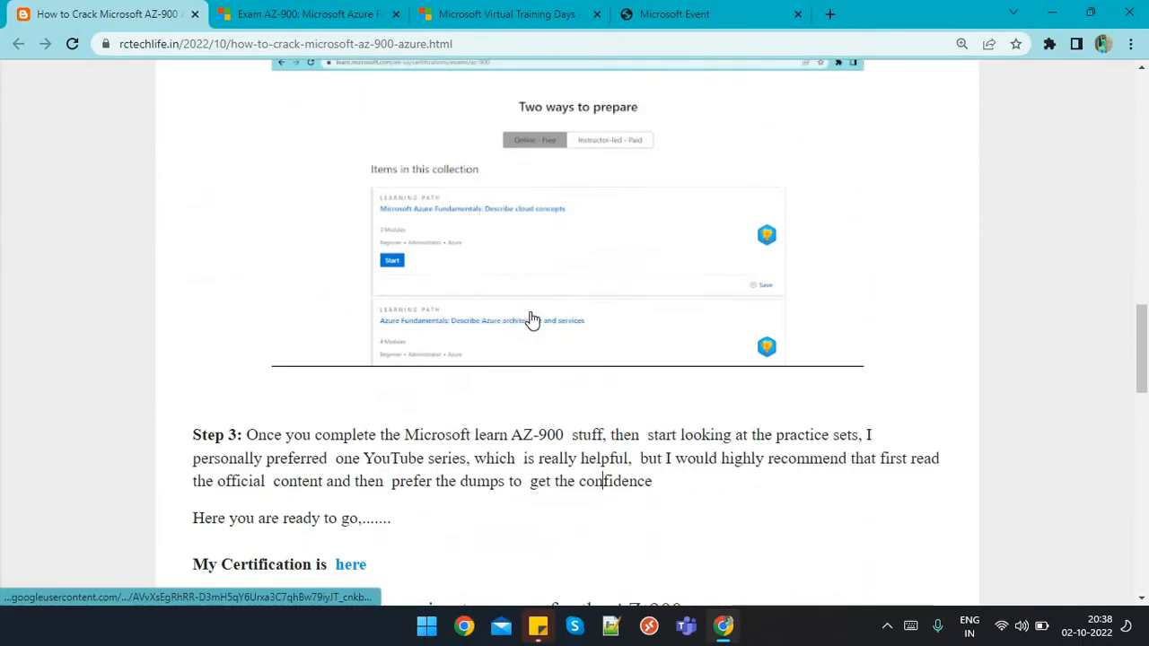
scroll("down", 3)
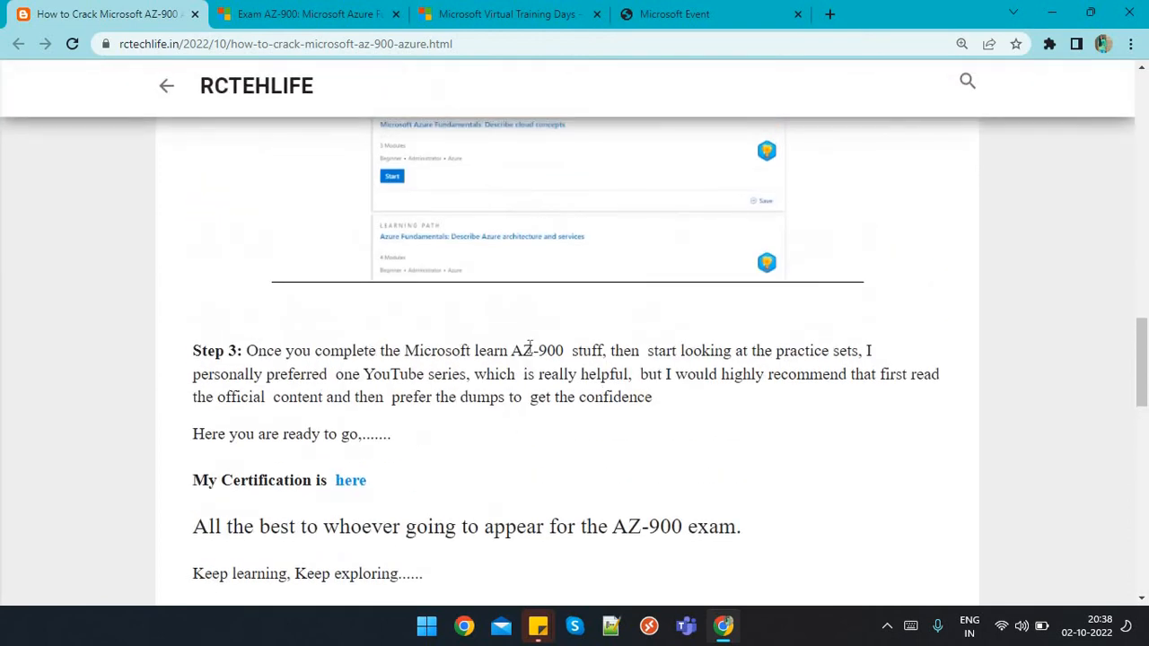
mouse_move(529, 432)
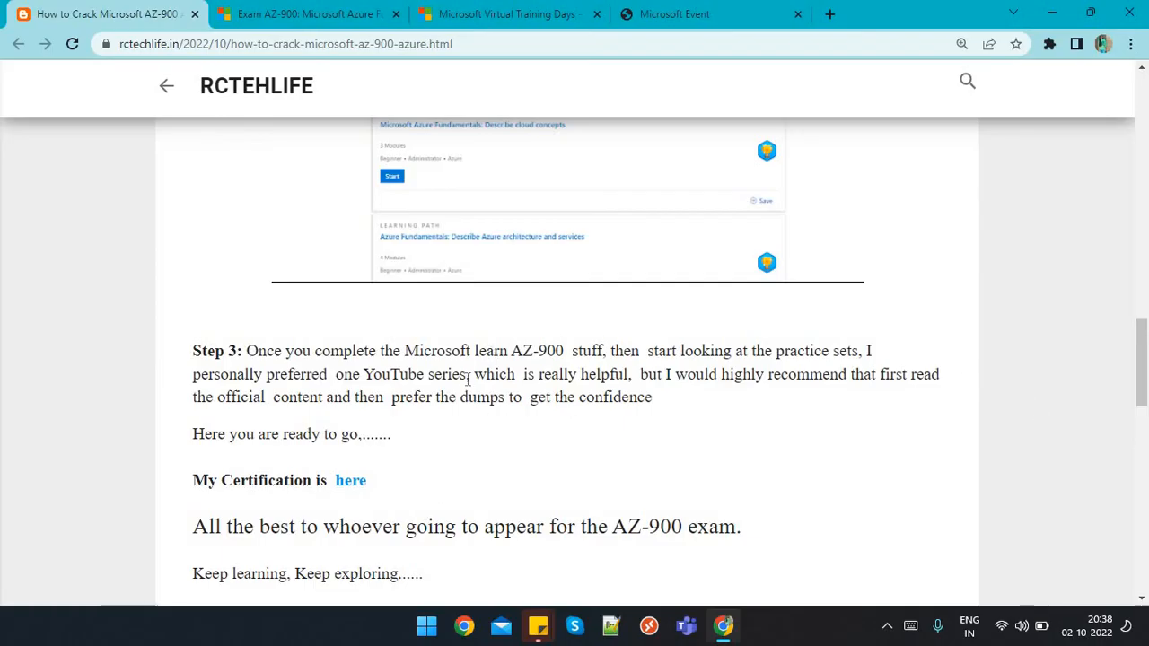
double_click(542, 350)
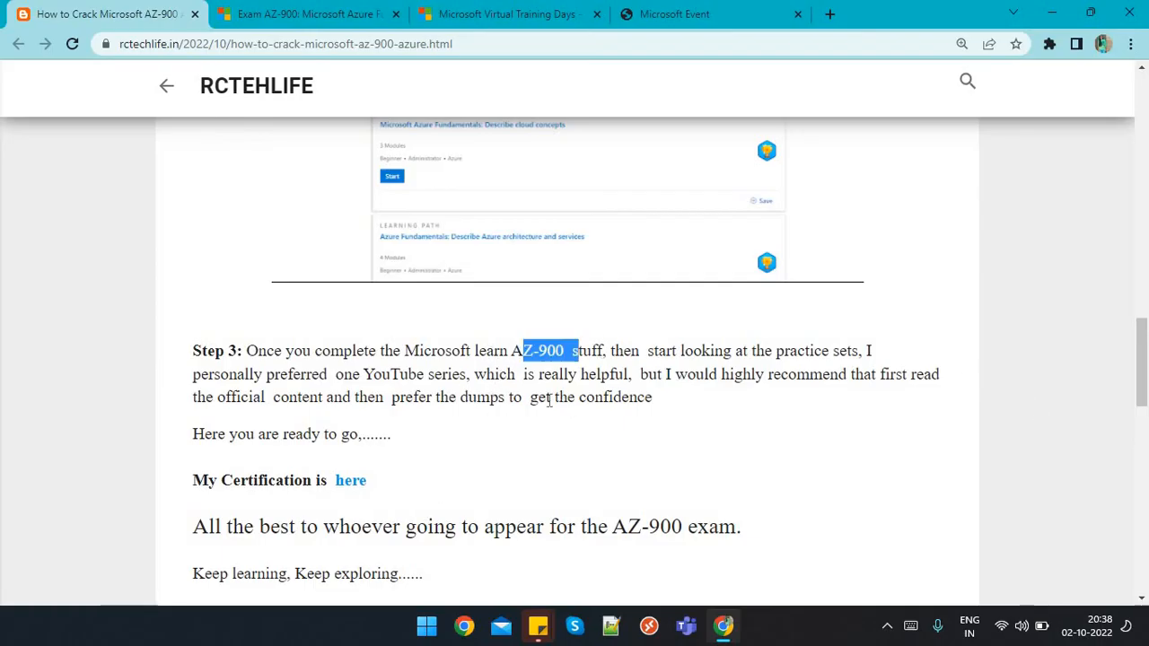
scroll("down", 3)
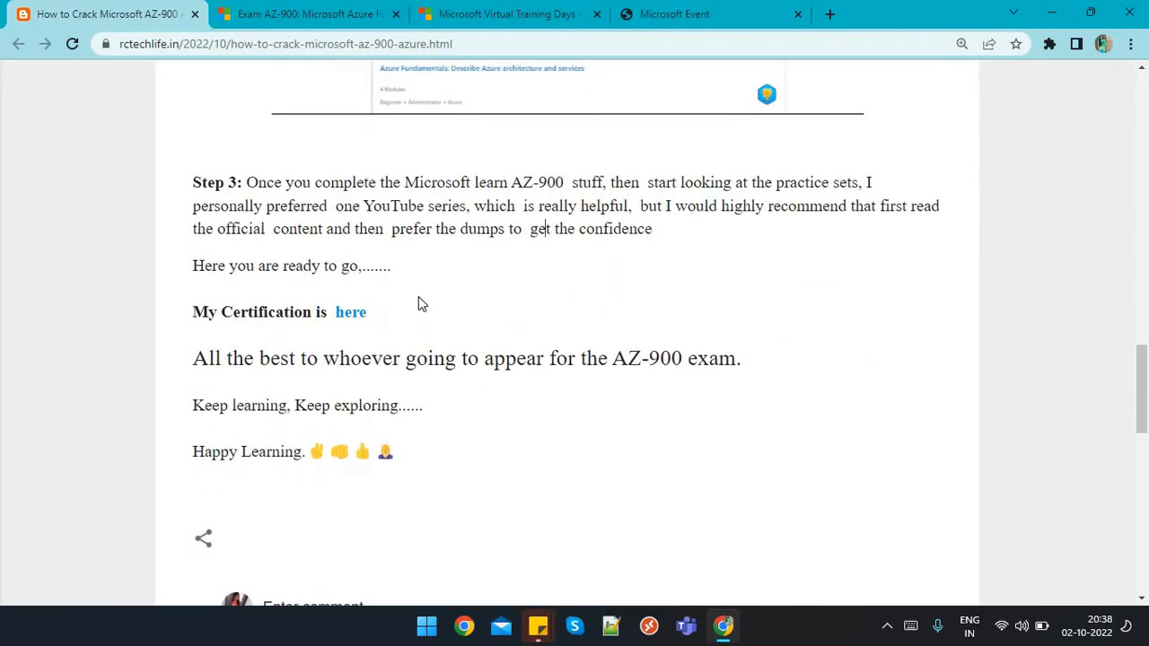
mouse_move(350, 312)
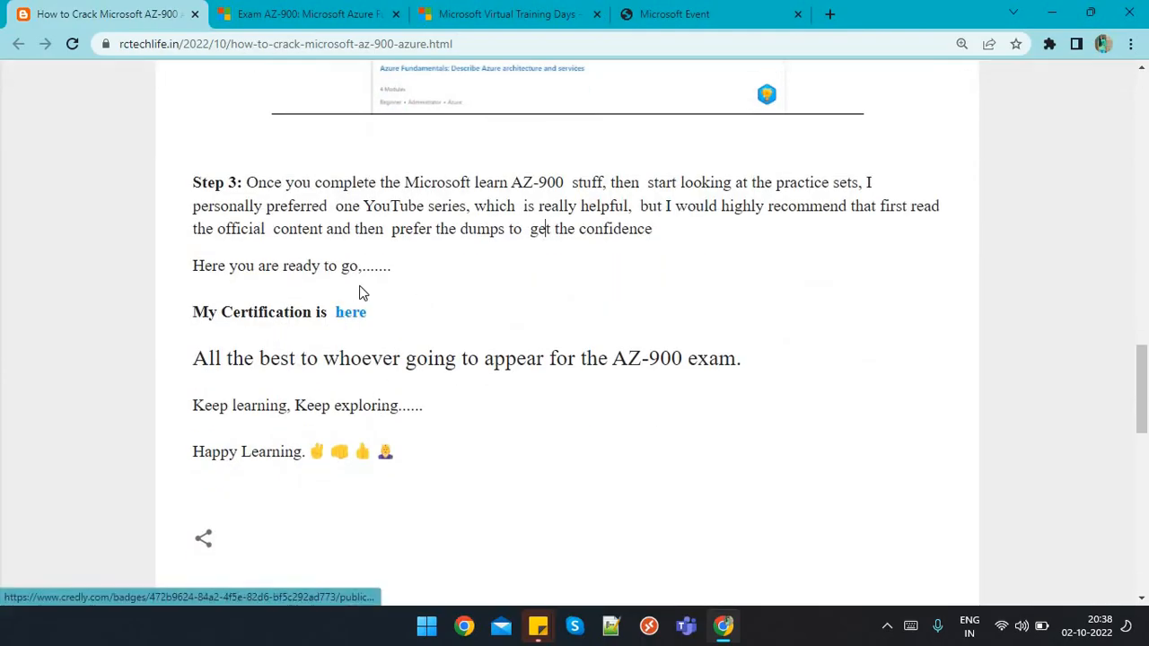
Step: View the author's Credly Azure Fundamentals badge, its skills and earning criteria, then return to the exam page
left_click(350, 312)
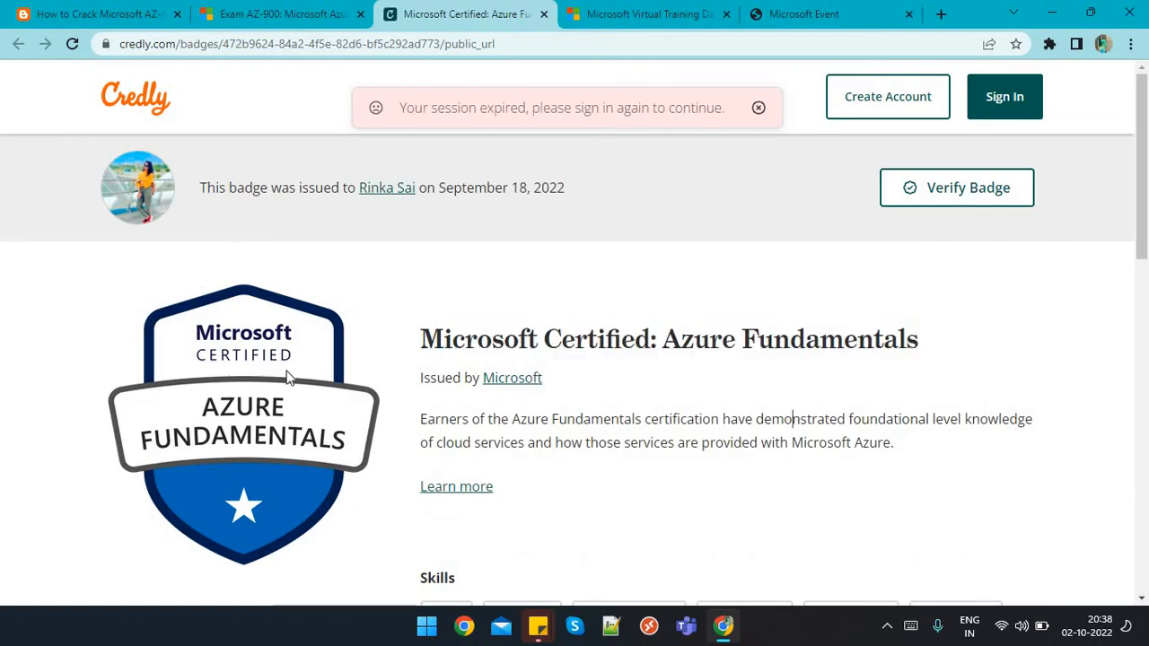
scroll("down", 3)
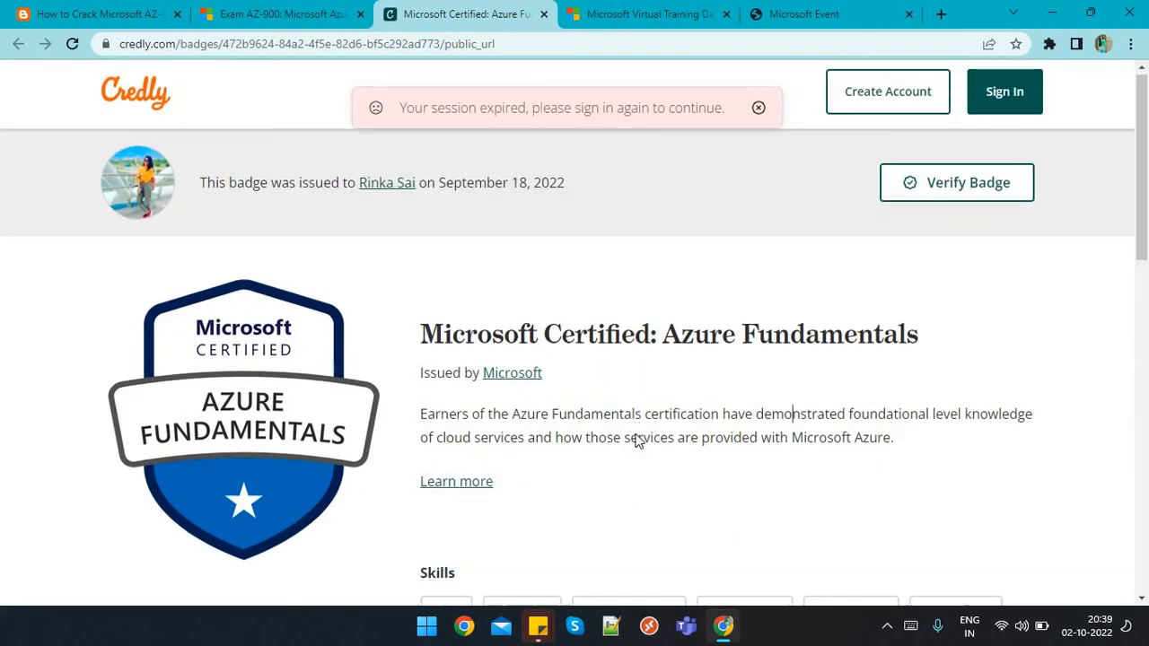
scroll("down", 3)
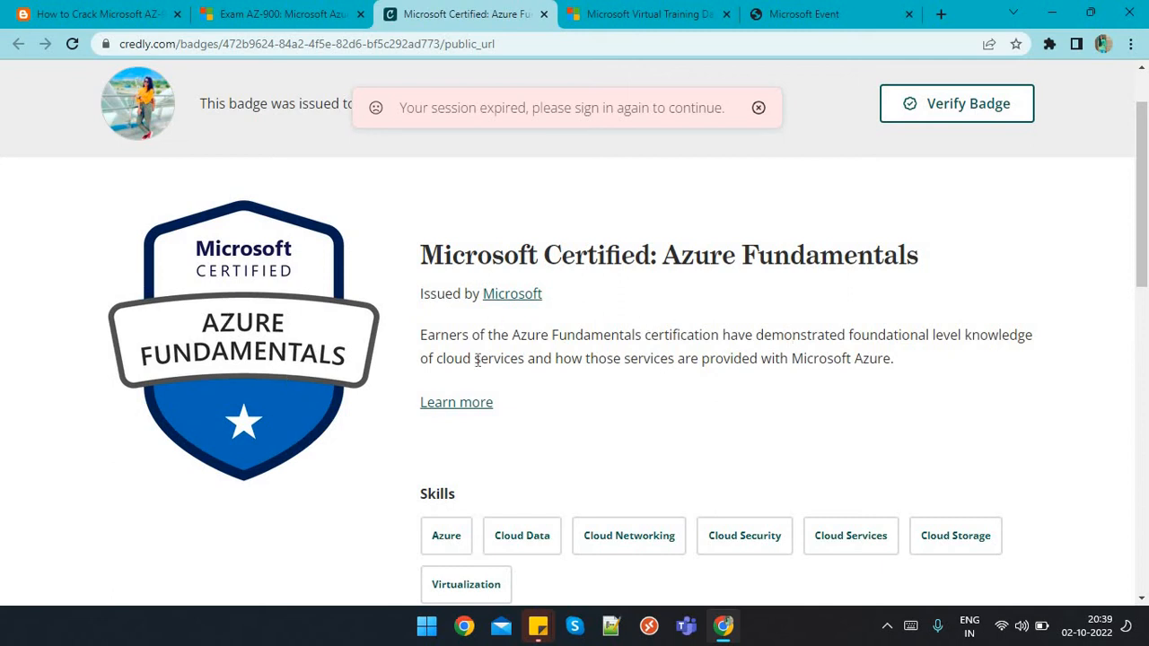
scroll("down", 3)
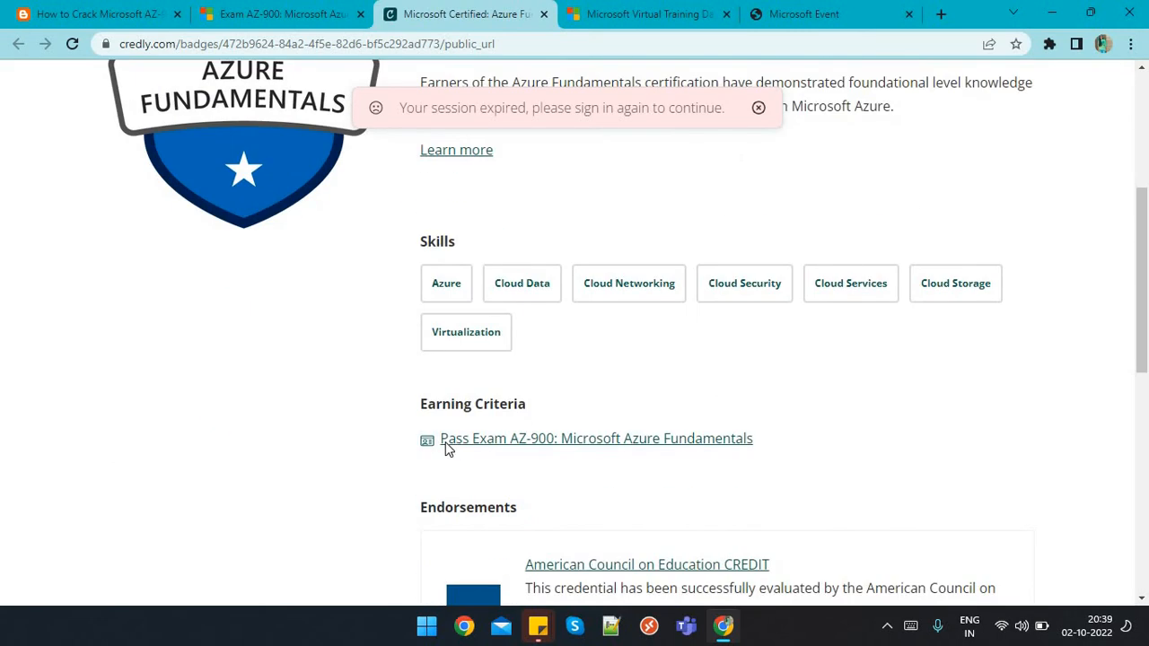
scroll("down", 3)
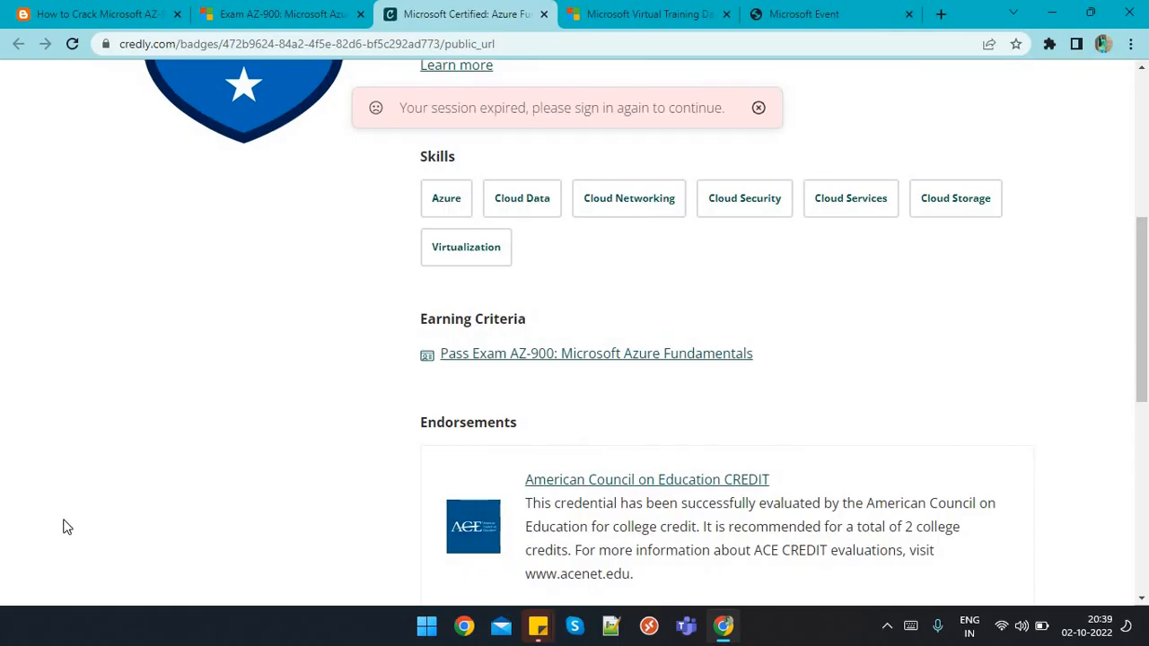
scroll("up", 3)
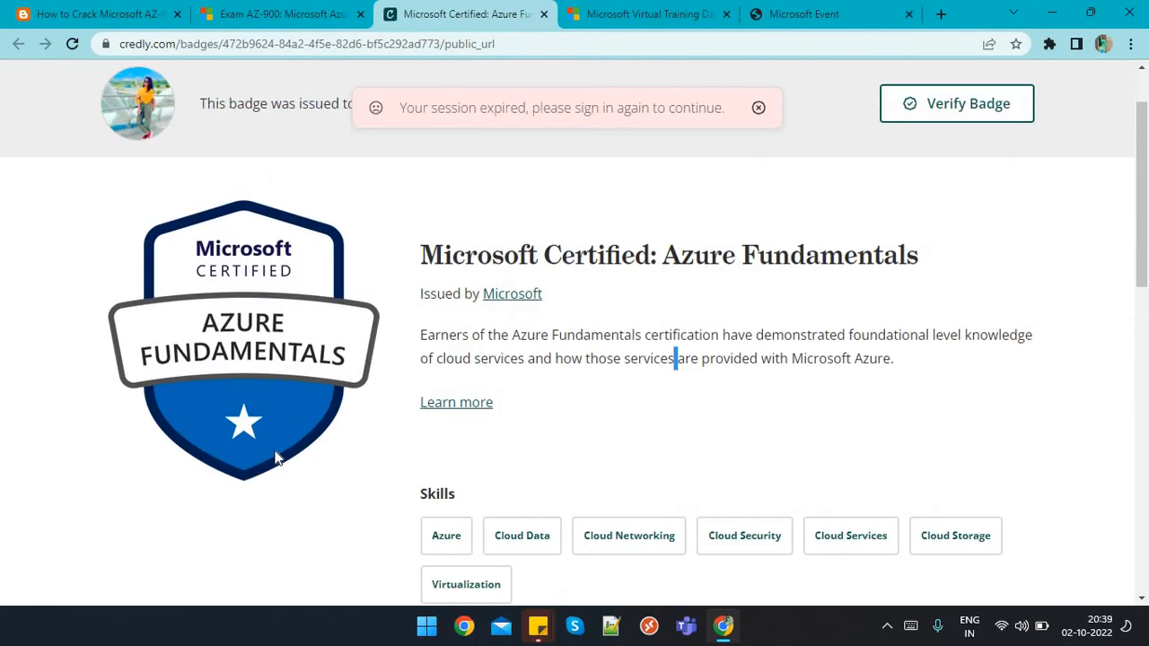
mouse_move(706, 404)
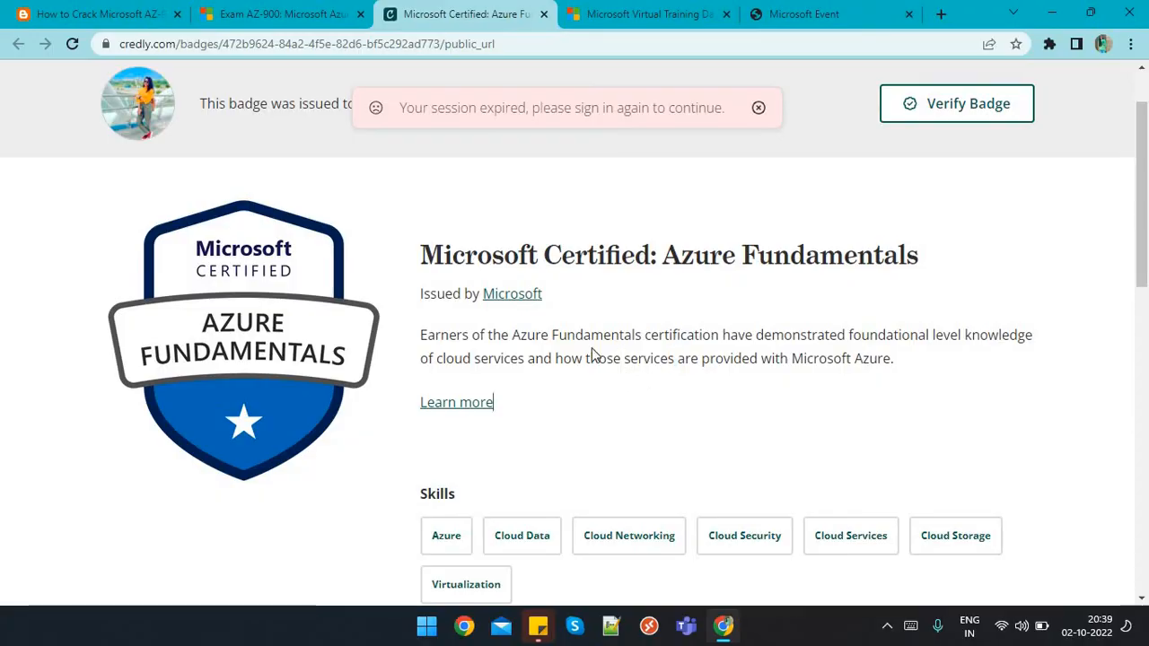
mouse_move(592, 355)
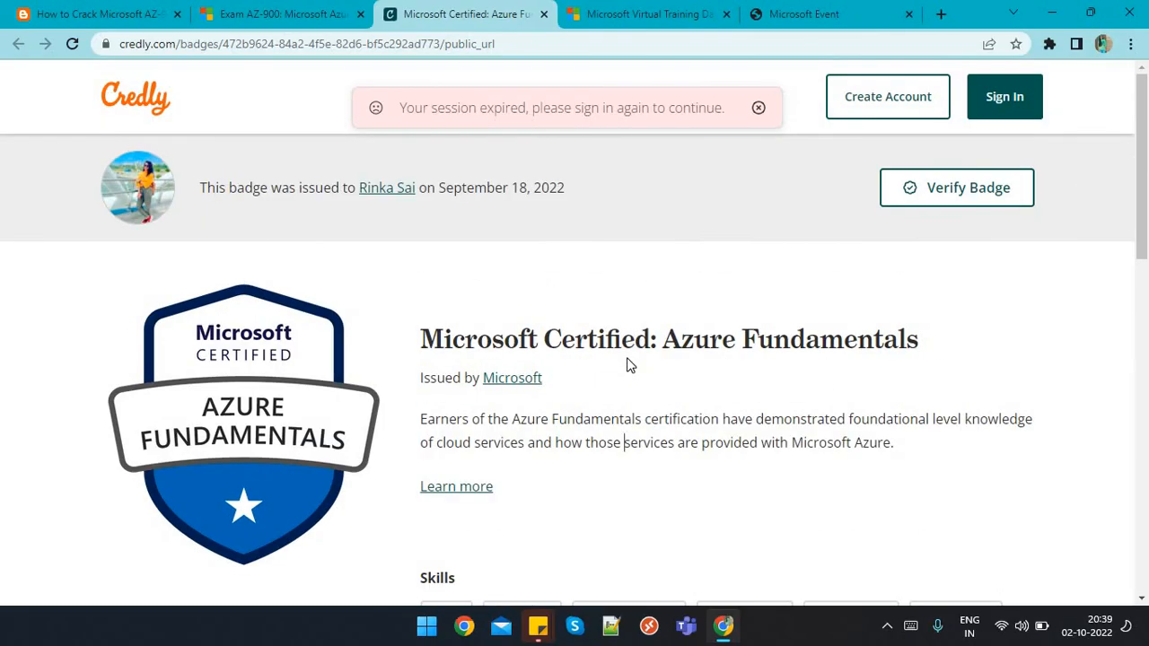
mouse_move(653, 409)
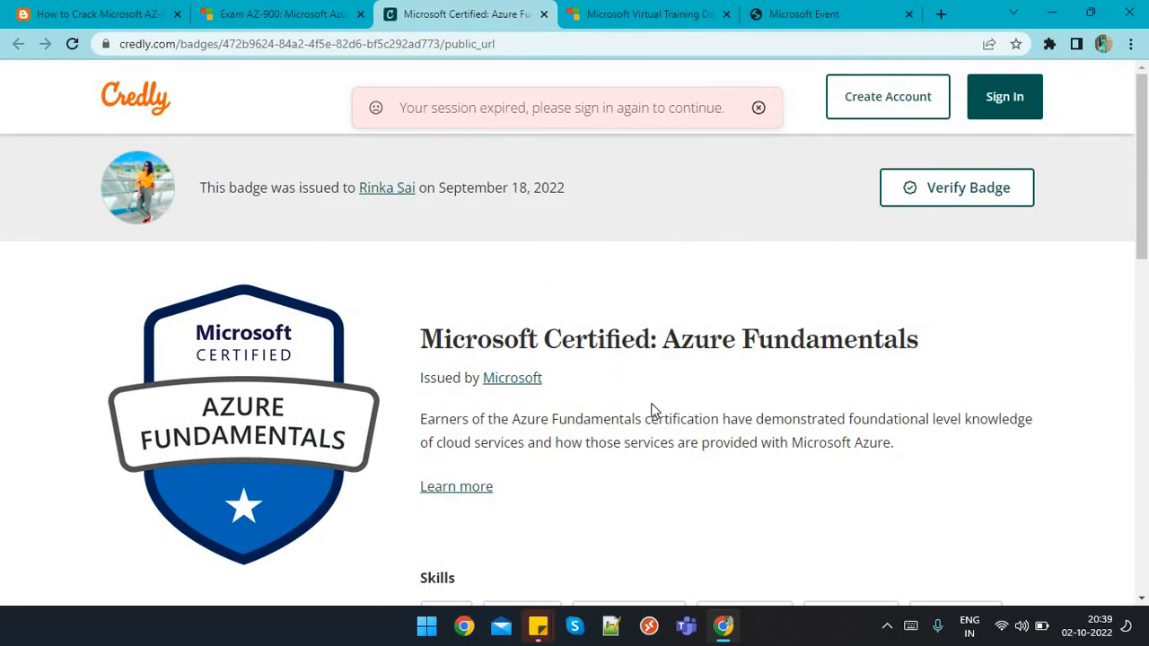
mouse_move(643, 413)
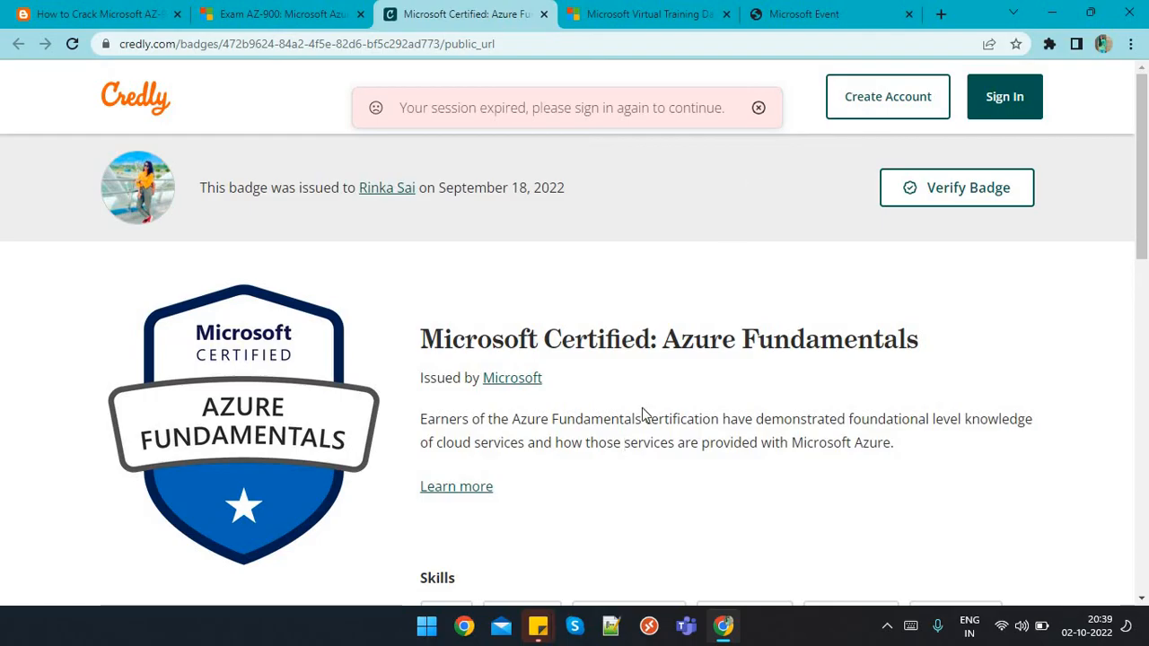
mouse_move(635, 414)
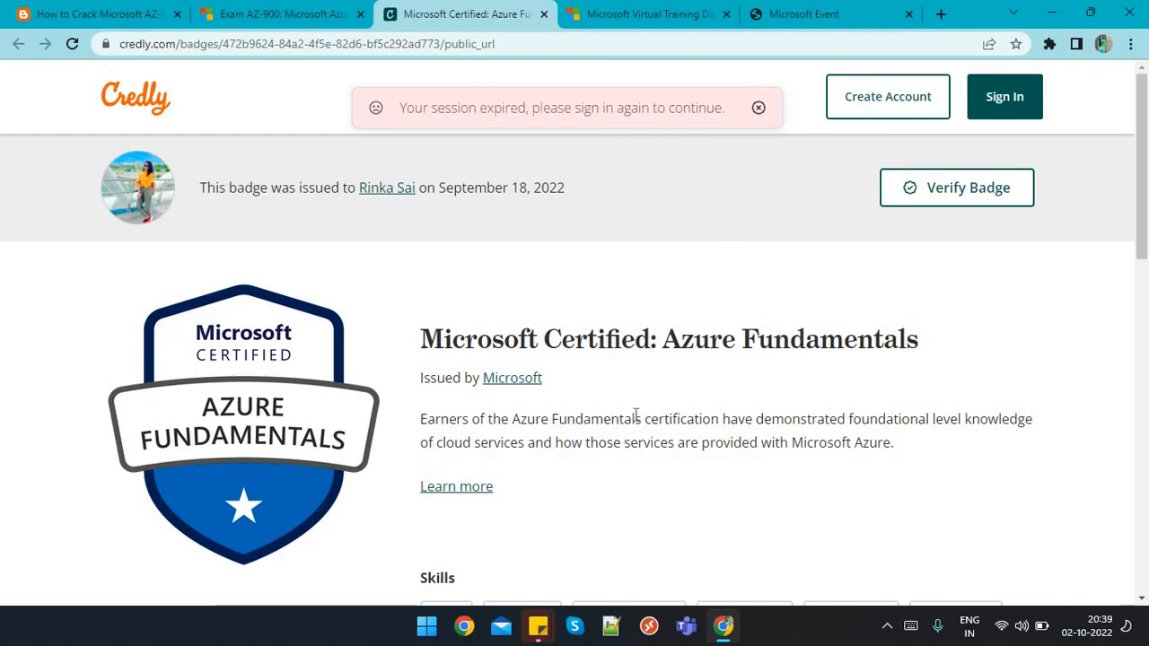
left_click(279, 15)
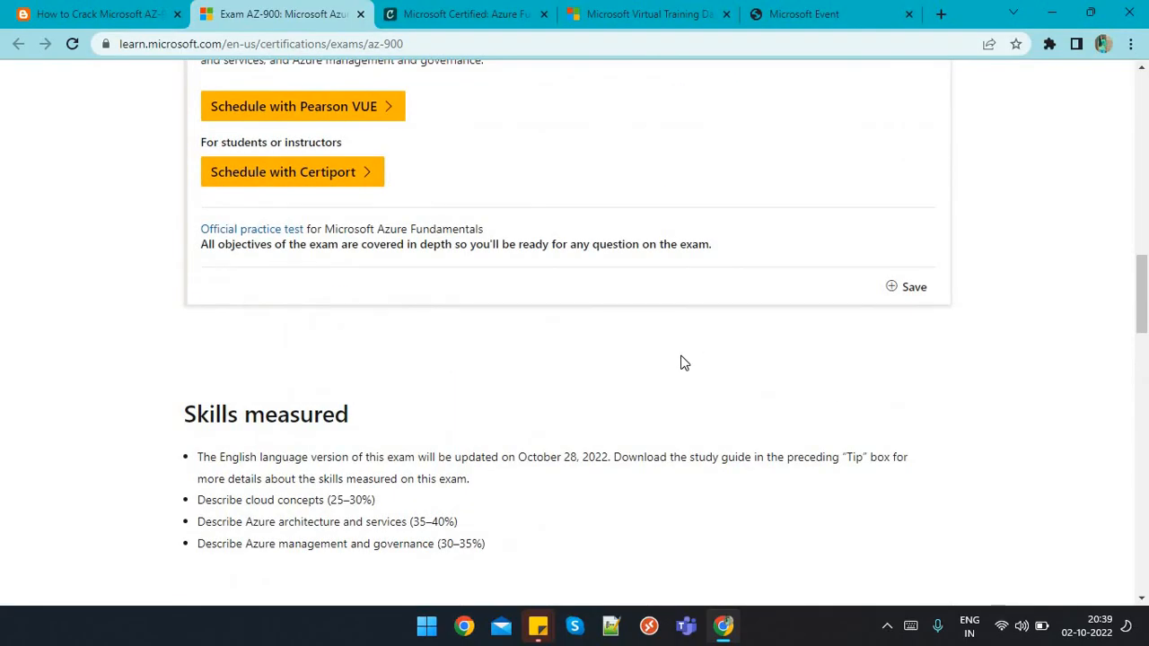
Step: Glance over the AZ-900 Schedule exam section, then return to the blog post's Step 3
scroll("up", 3)
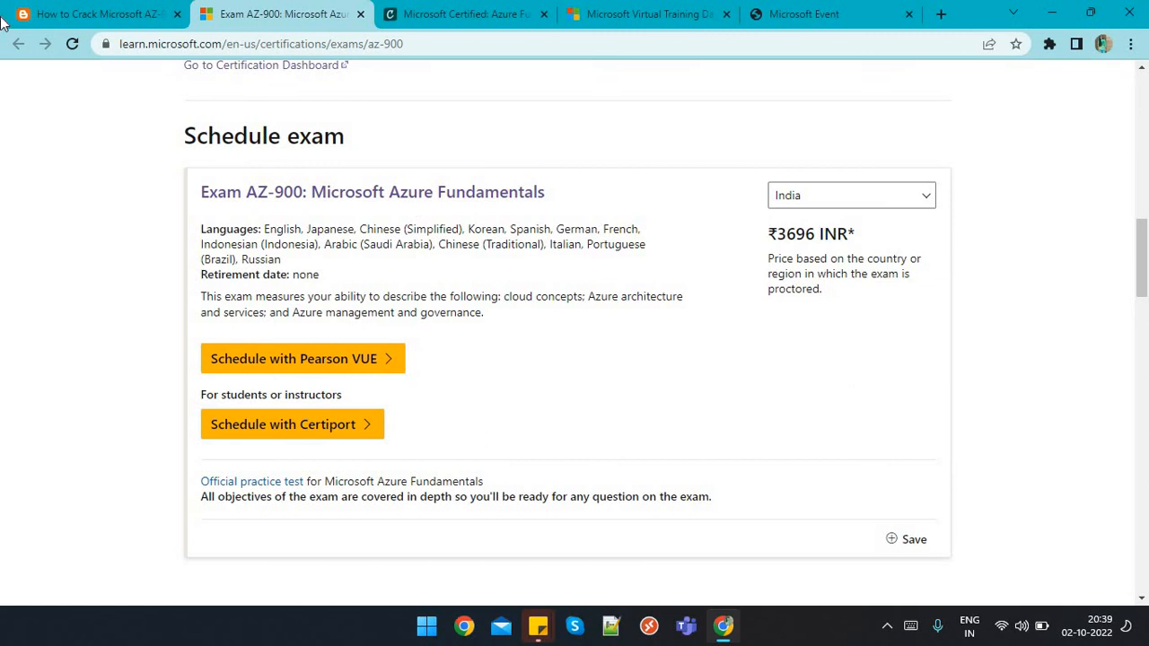
left_click(90, 15)
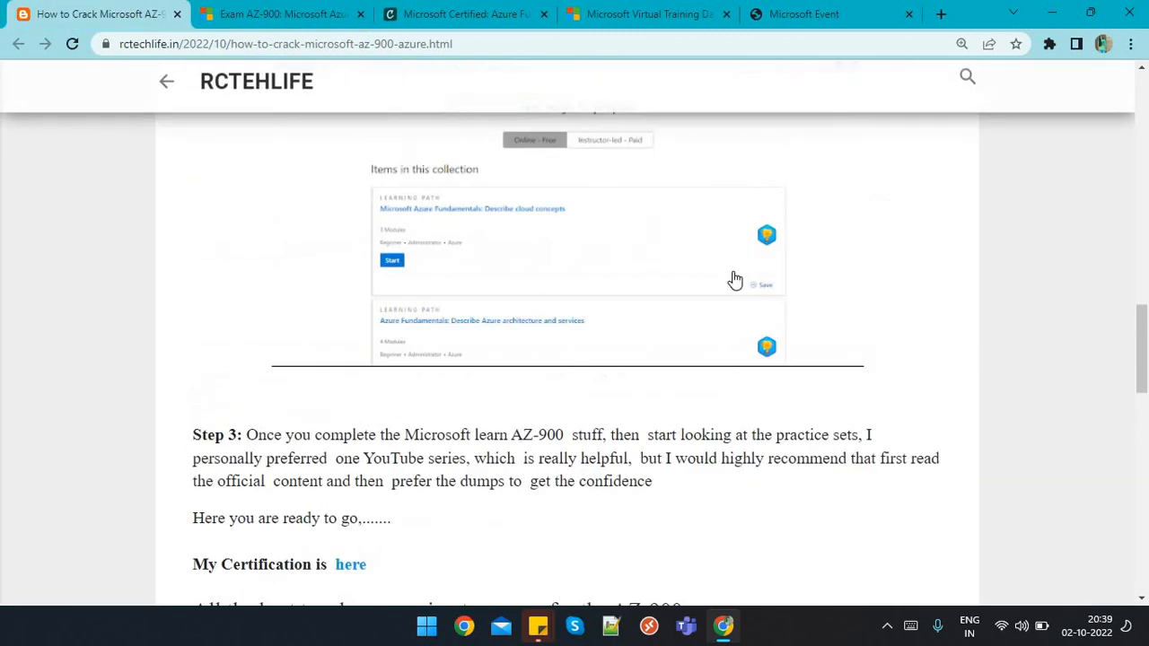